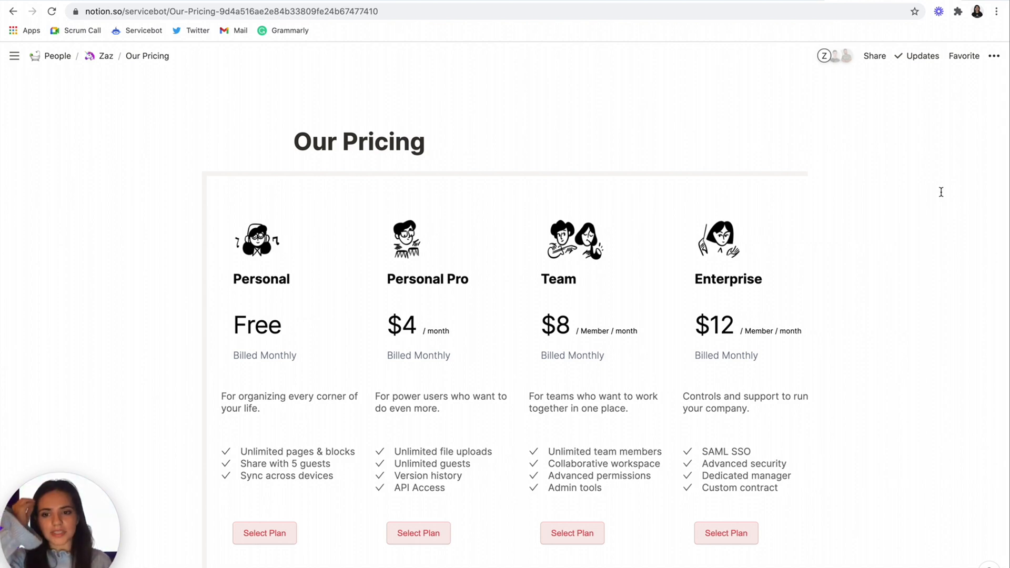
mouse_move(358, 141)
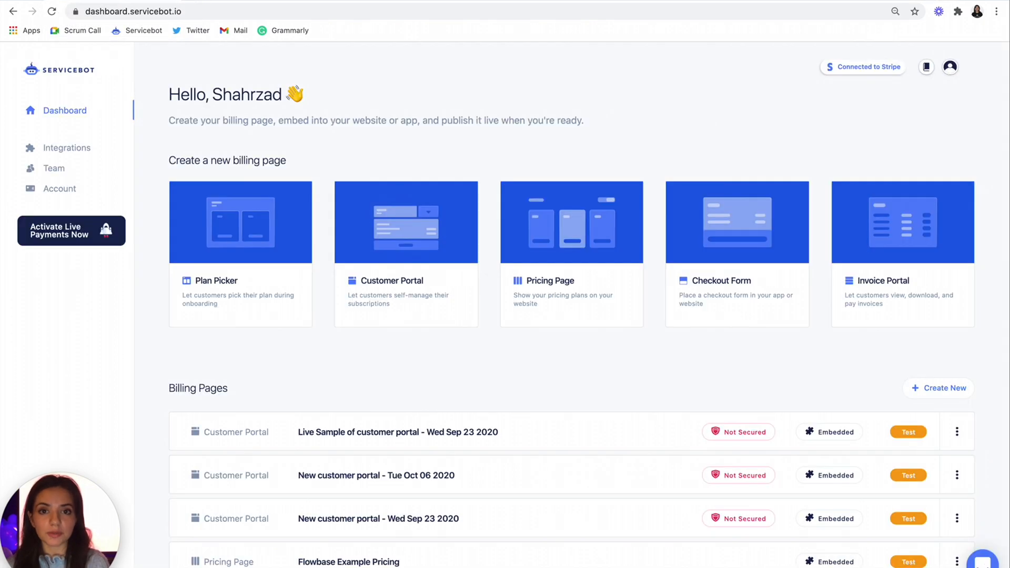
mouse_move(406, 325)
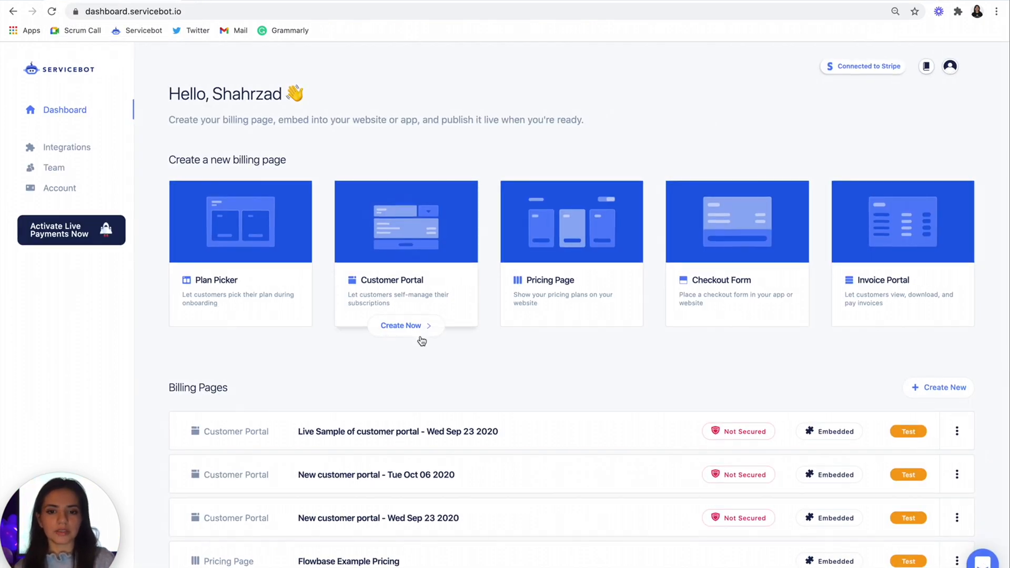
mouse_move(598, 378)
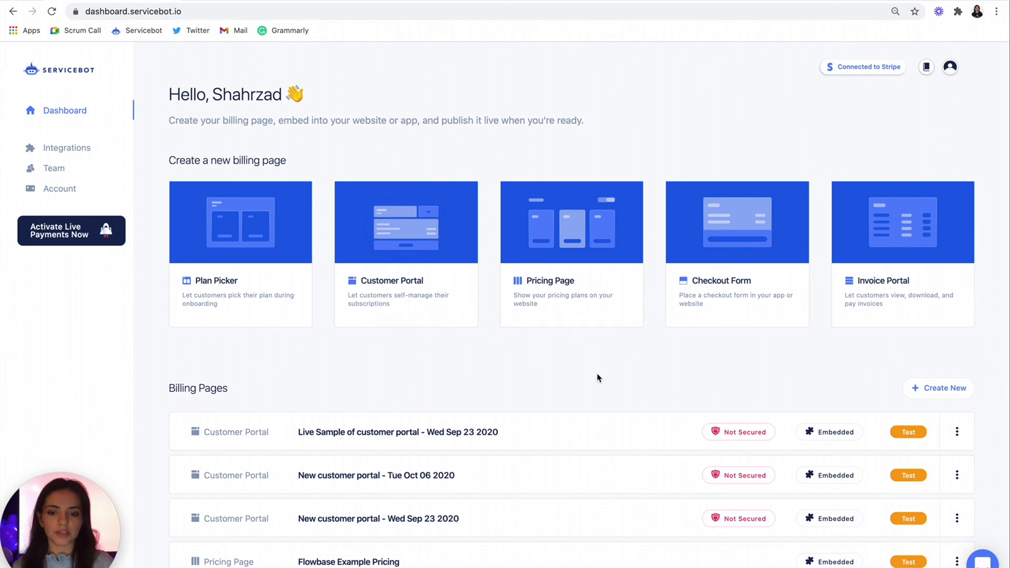
Step: Scroll the dashboard down to the billing pages list showing Notion Pricing
scroll("down", 3)
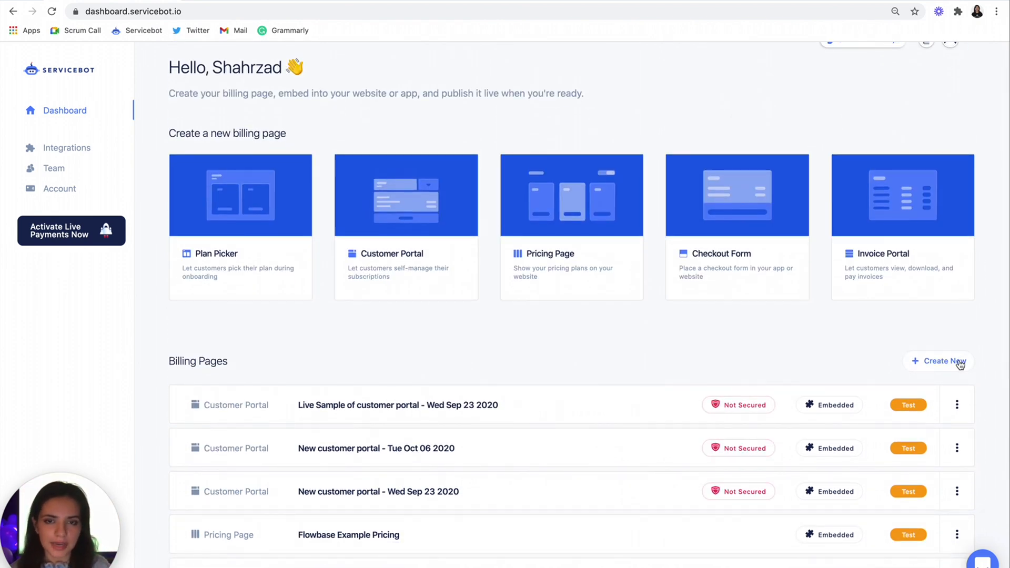
scroll("down", 3)
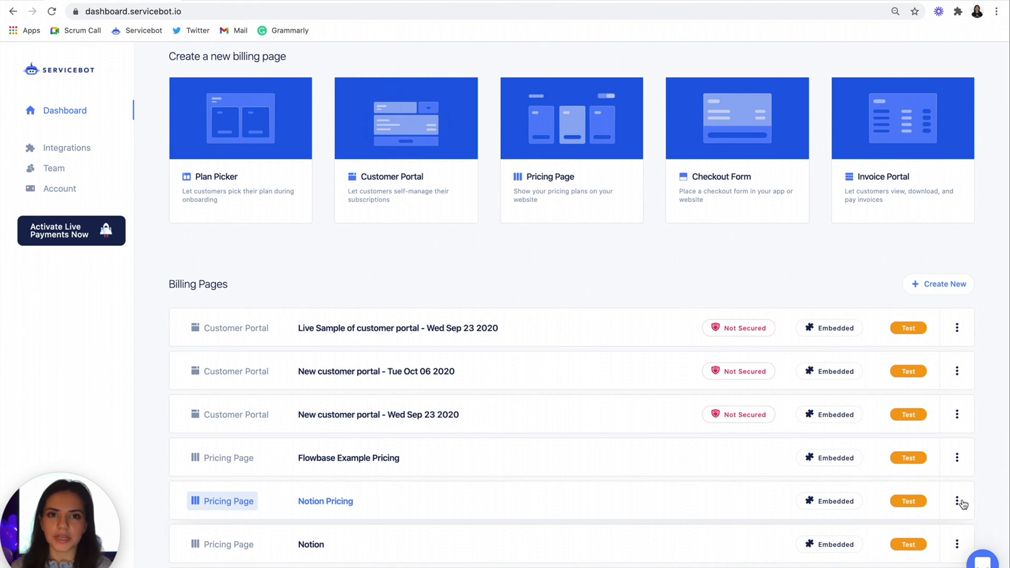
mouse_move(543, 499)
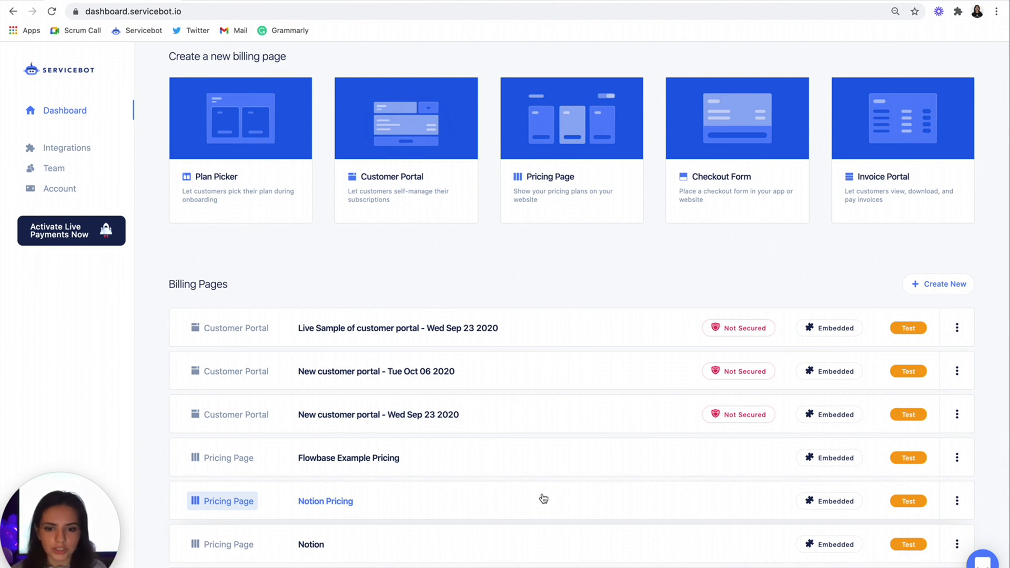
Step: Duplicate the Notion Pricing page as 'Notion For Notion'
left_click(957, 501)
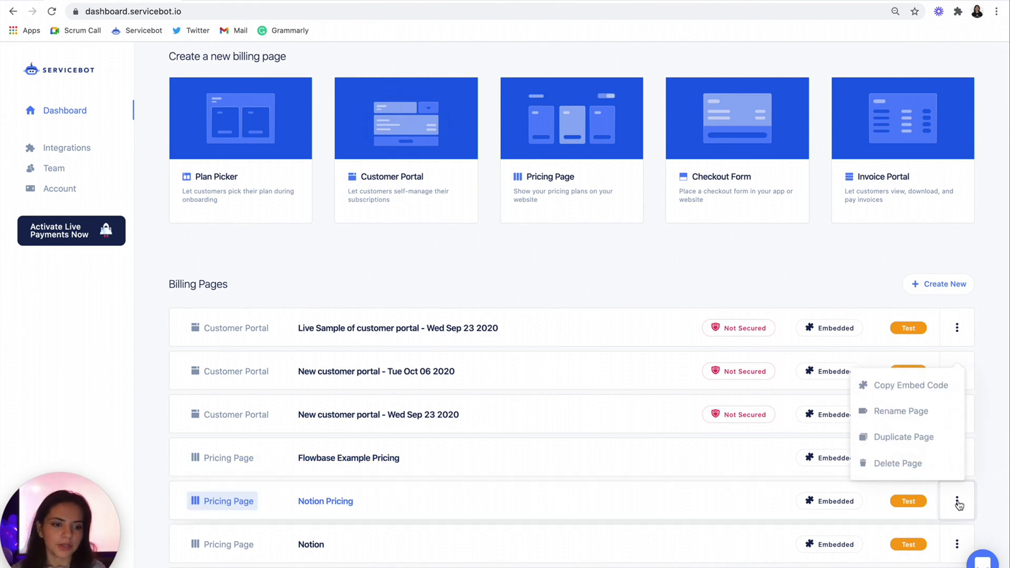
mouse_move(901, 437)
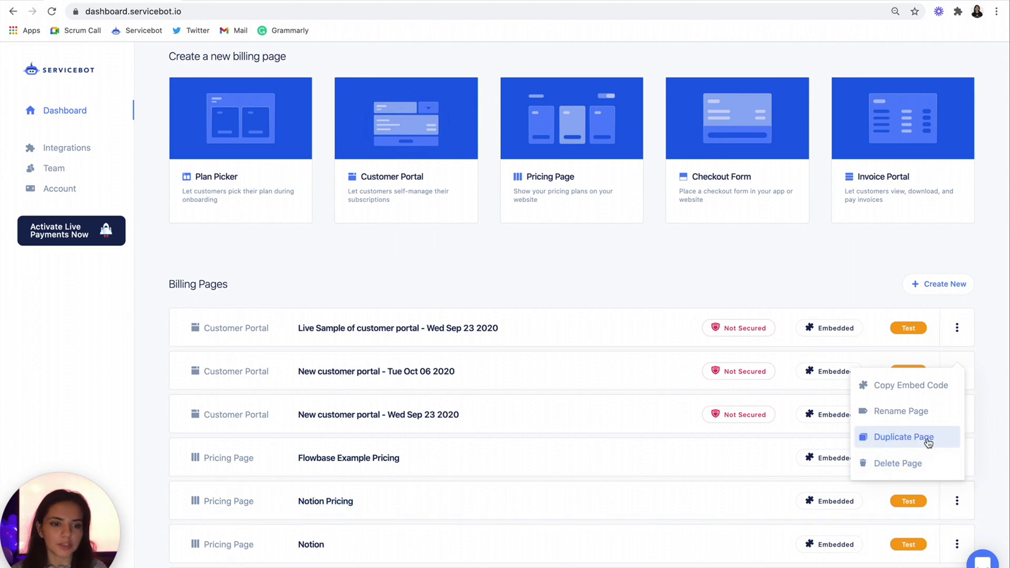
left_click(903, 437)
type("Notion F")
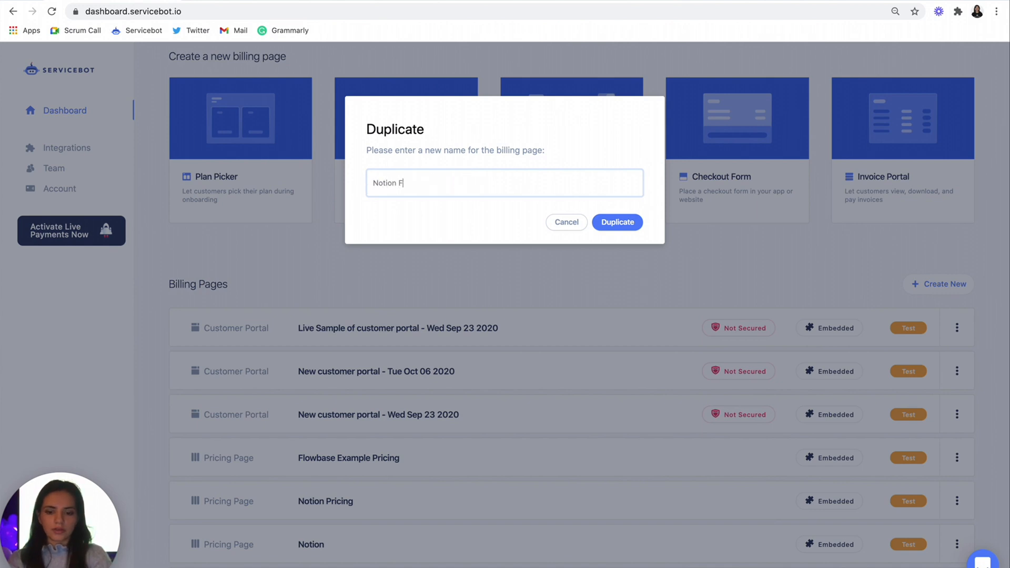
type("or Notion")
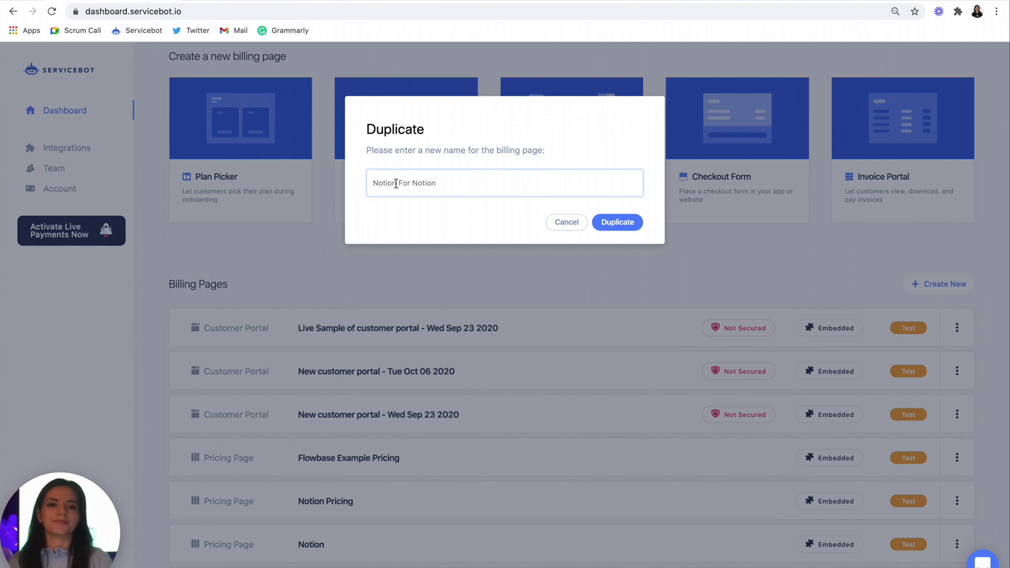
left_click(616, 221)
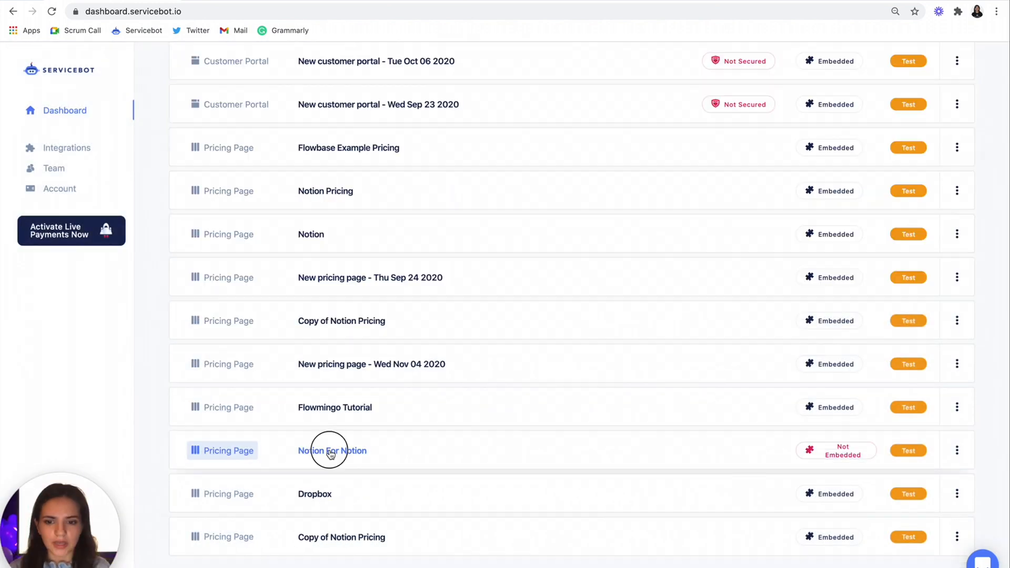
Step: Open Notion For Notion, review its Notion 3 Stripe service, and expand Pricing Settings
left_click(332, 450)
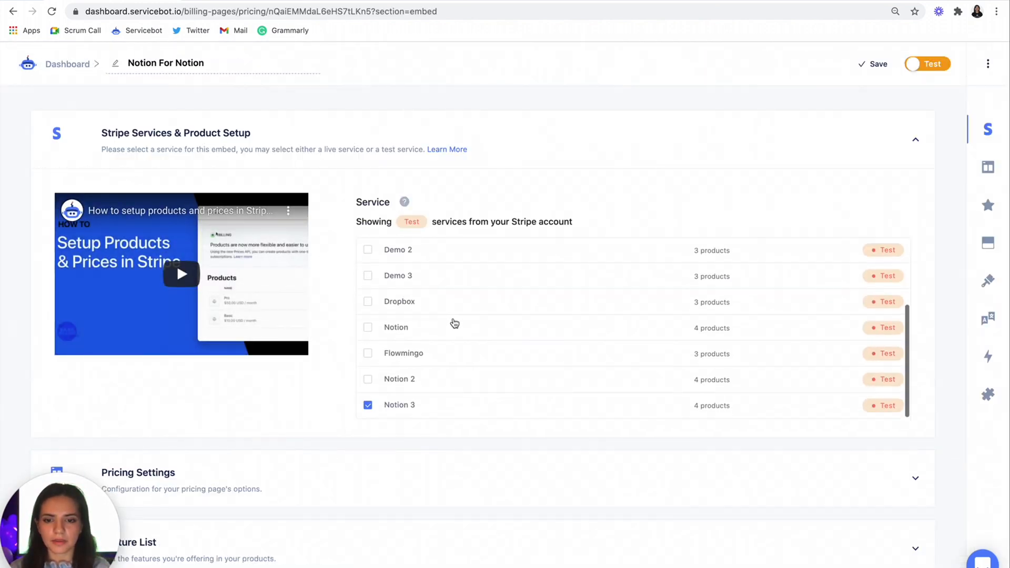
scroll("down", 3)
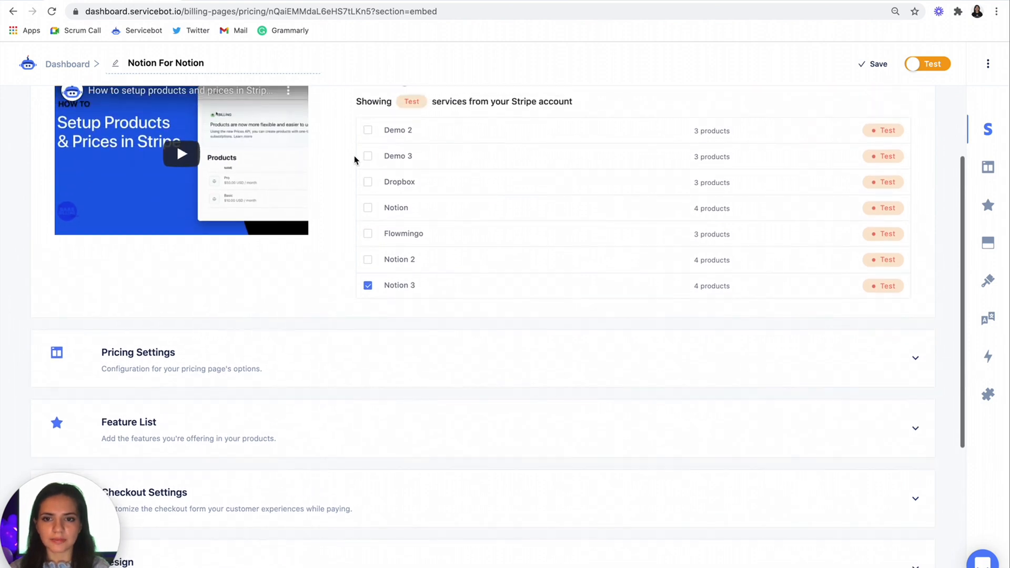
scroll("up", 3)
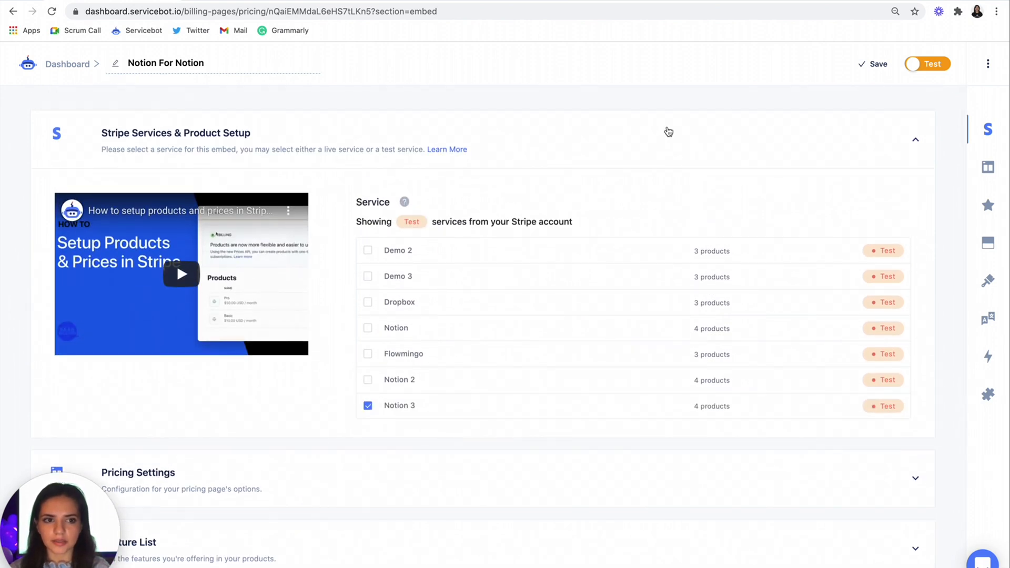
left_click(914, 139)
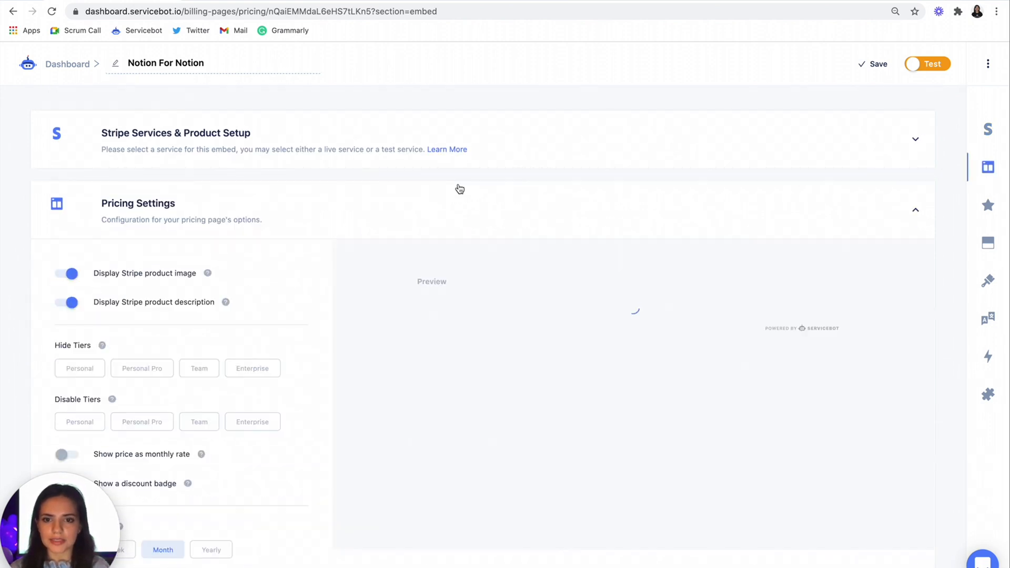
scroll("down", 3)
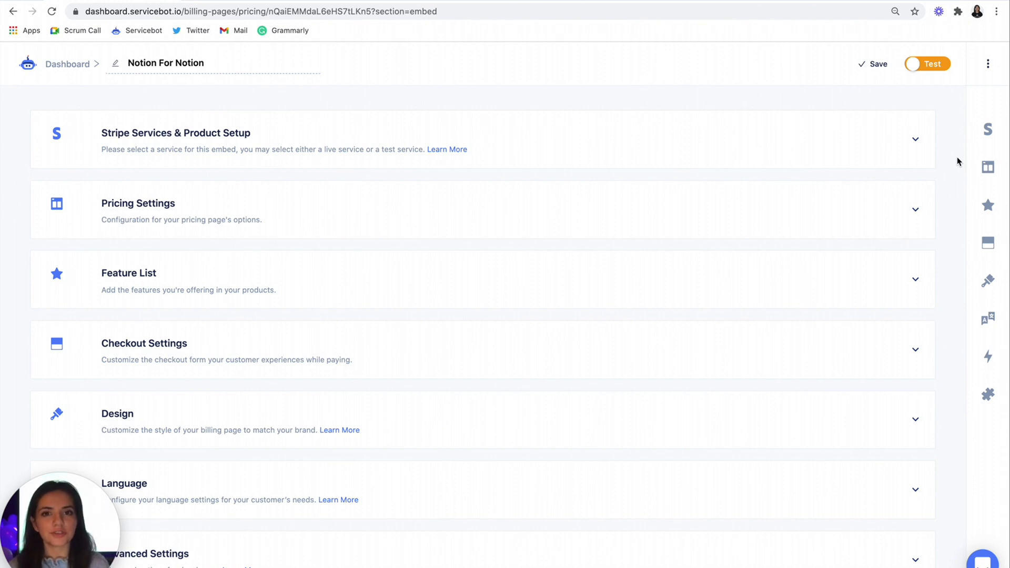
mouse_move(809, 311)
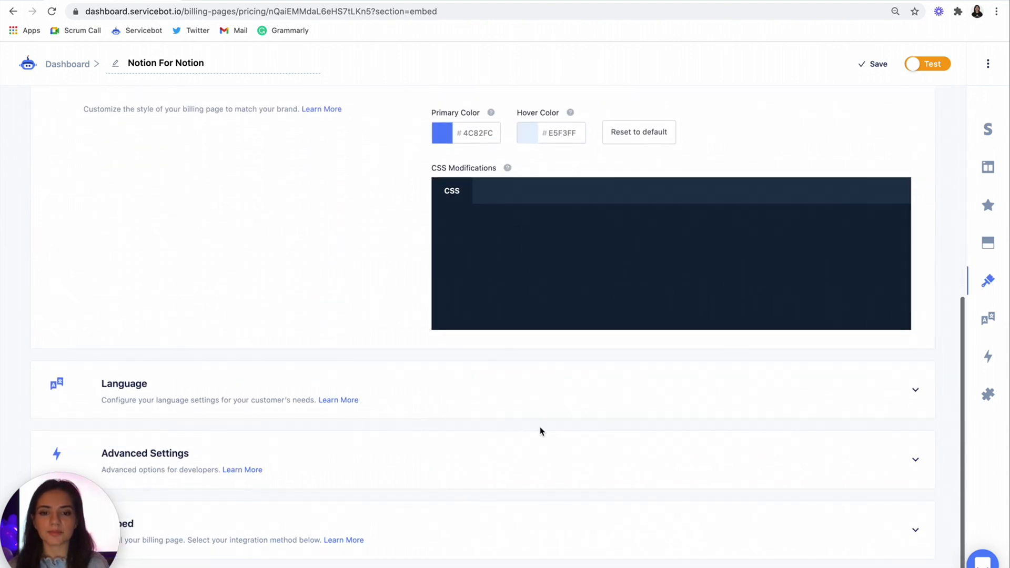
Step: Review the Design colours #4C82FC, #E5F3FF and the empty CSS box
scroll("up", 3)
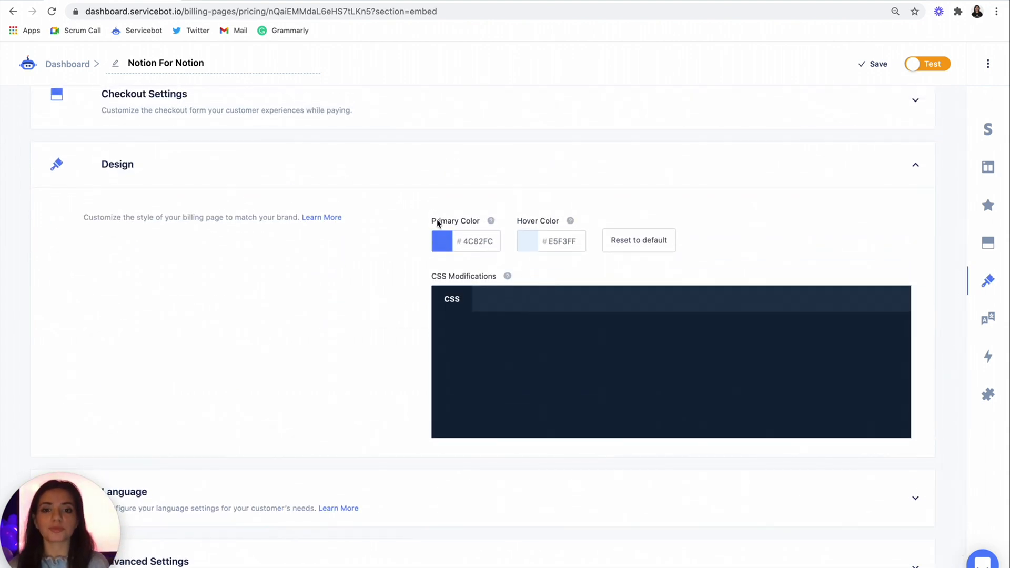
mouse_move(540, 228)
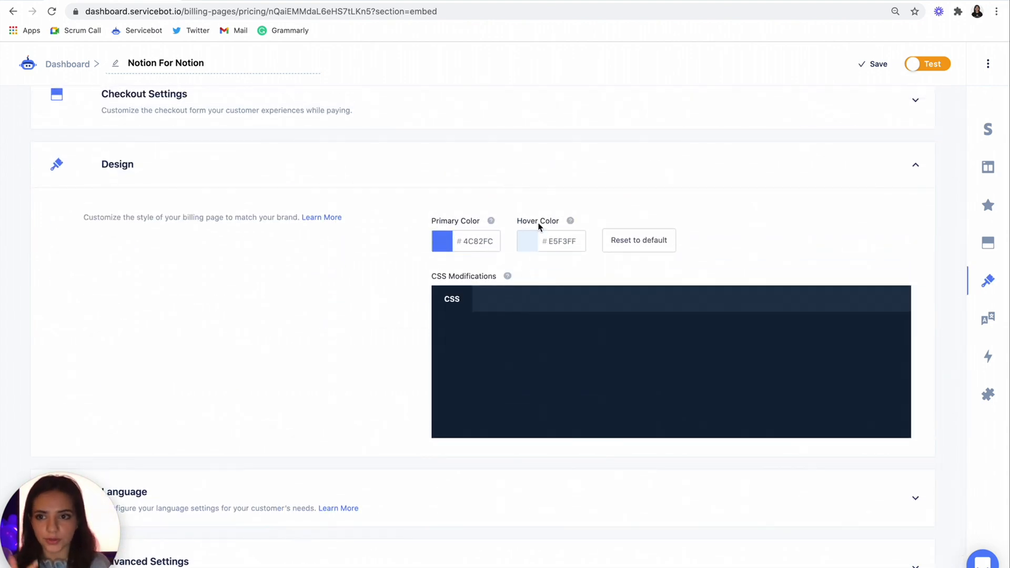
scroll("down", 3)
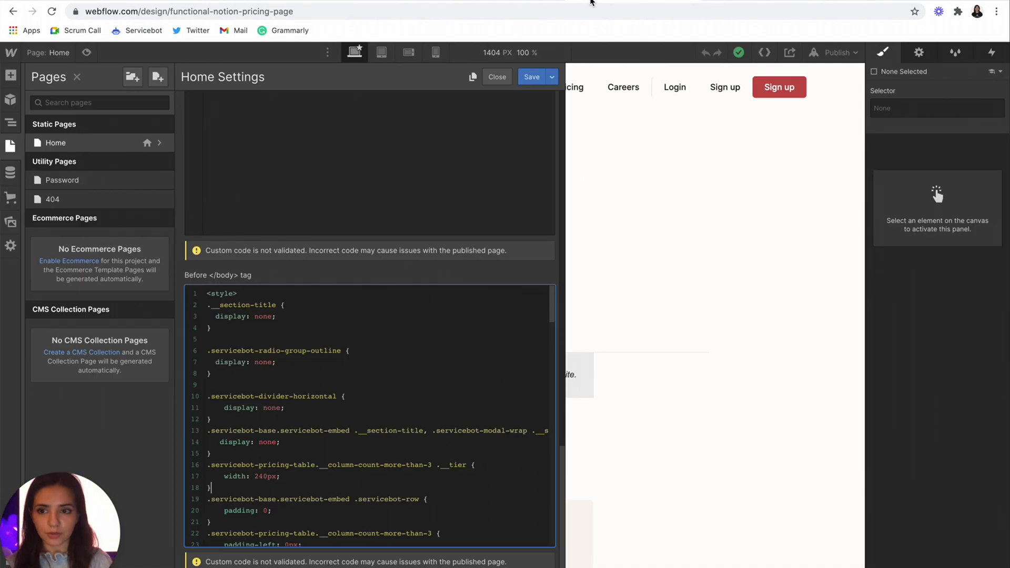
Step: Select all of the Home page's before-body custom CSS in Webflow
key("ctrl+a")
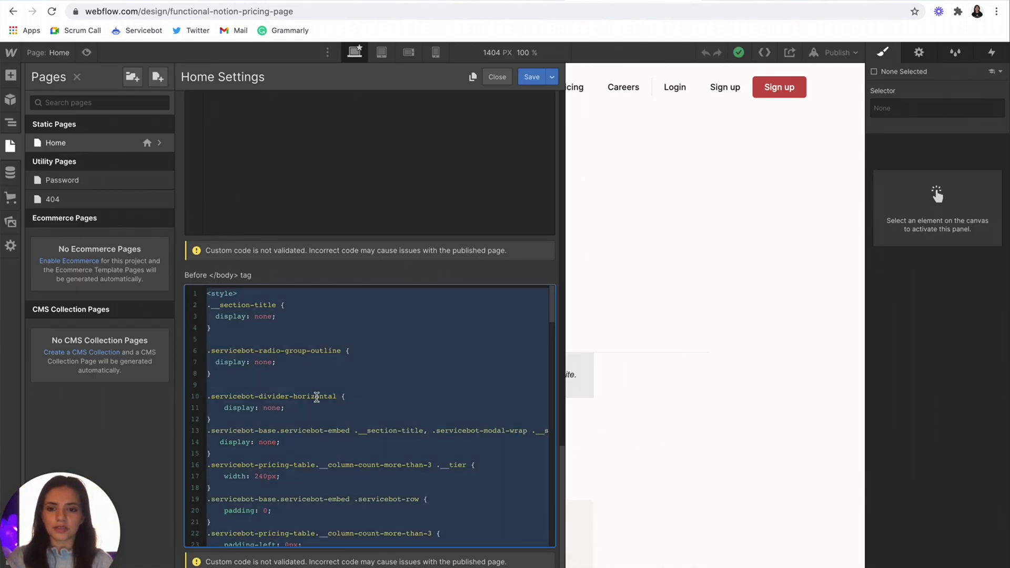
mouse_move(618, 280)
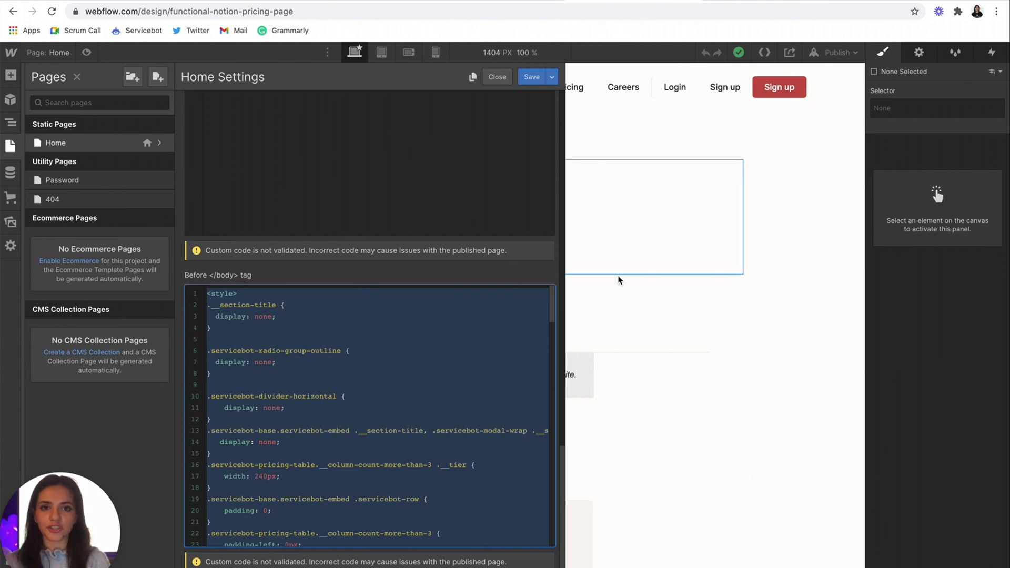
mouse_move(327, 31)
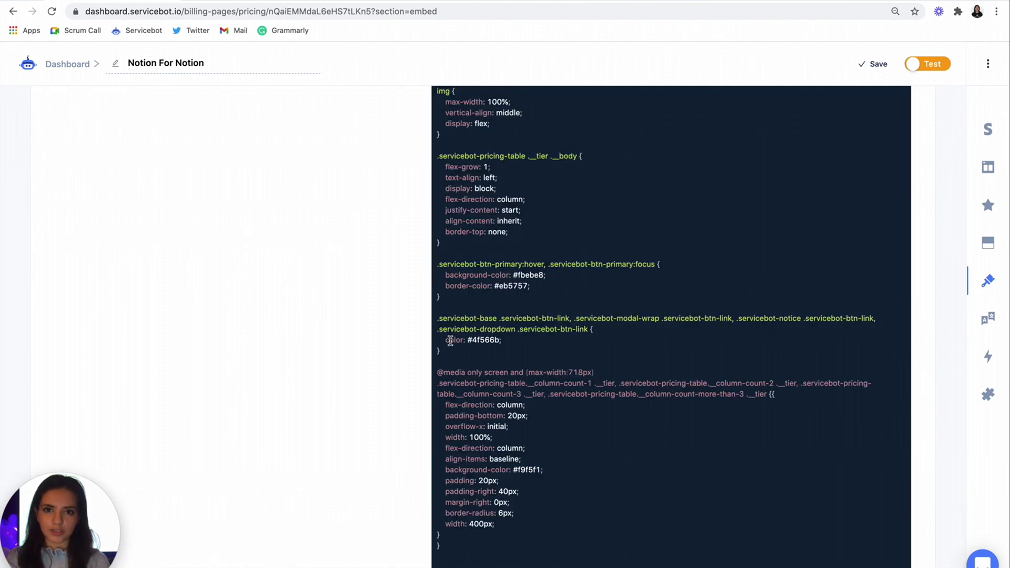
Step: Scroll past CSS Modifications to the Embed panel's HTML, Bubble, WordPress, Drupal options
scroll("up", 3)
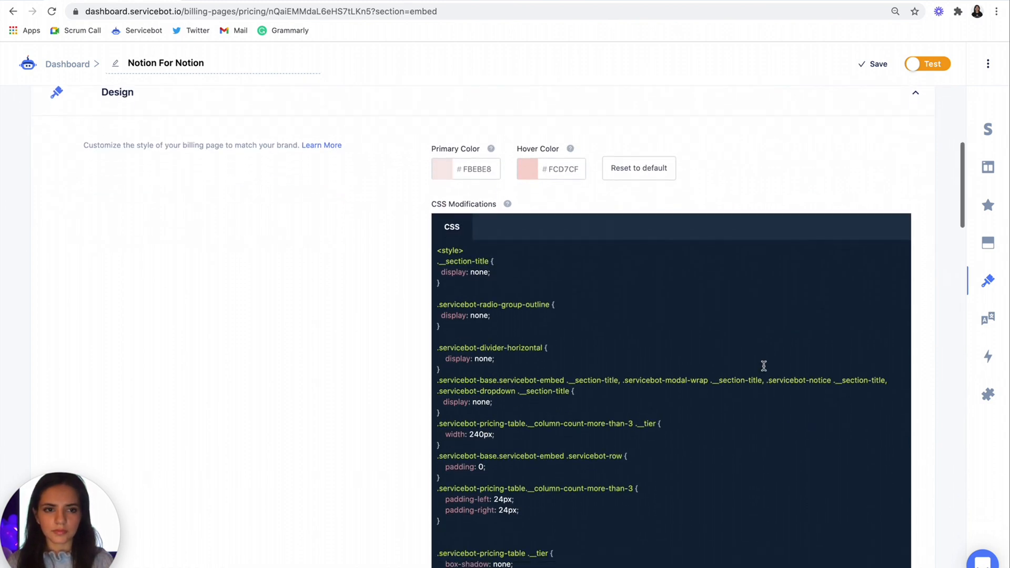
scroll("down", 3)
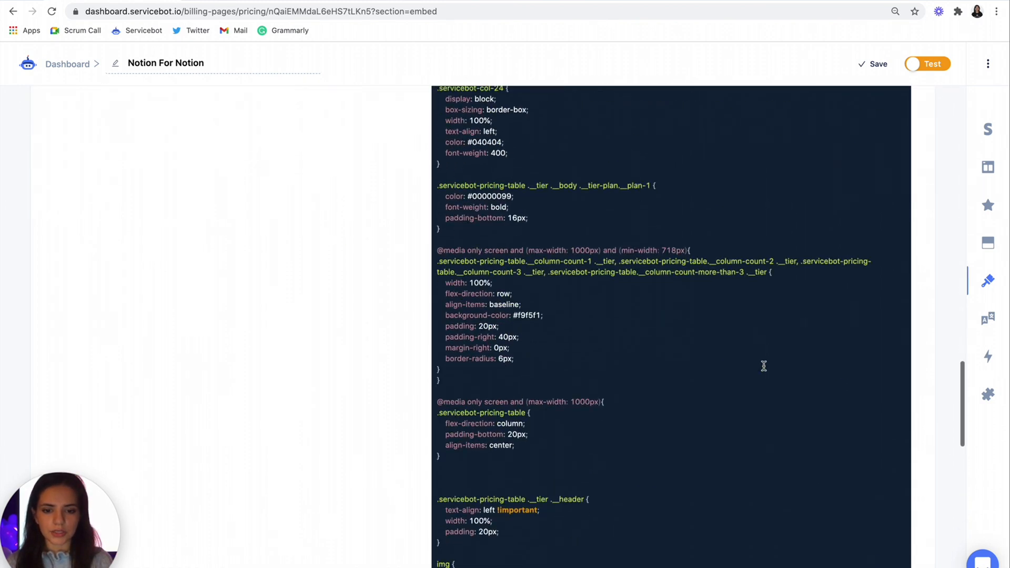
scroll("down", 3)
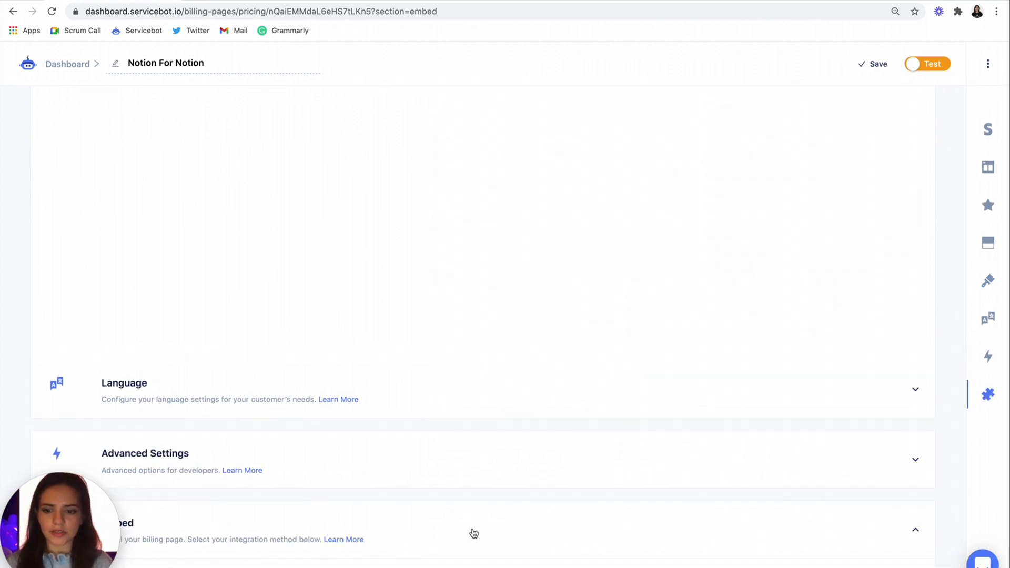
scroll("up", 3)
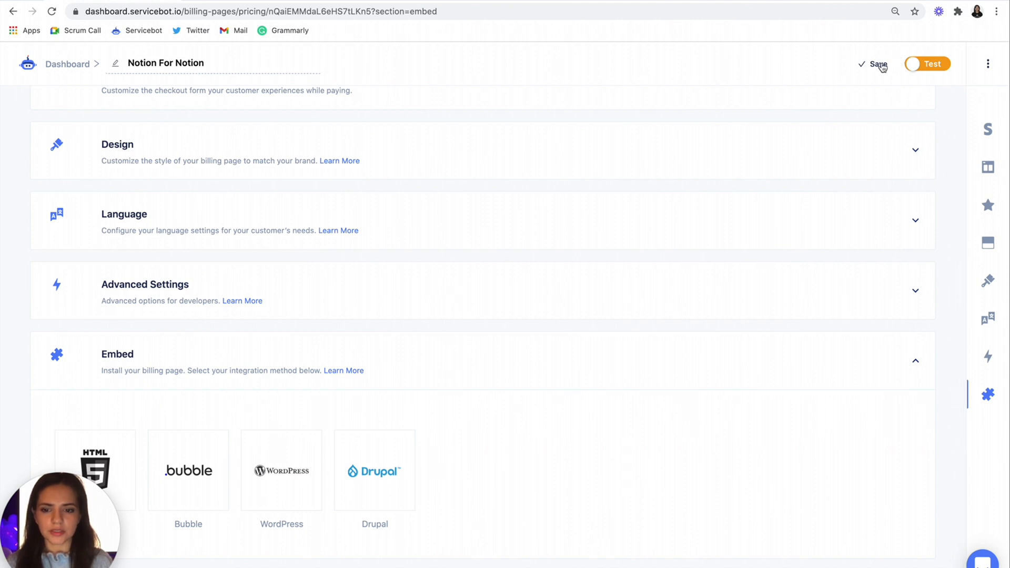
Step: Save the Notion For Notion page and copy its HTML embed code
left_click(872, 64)
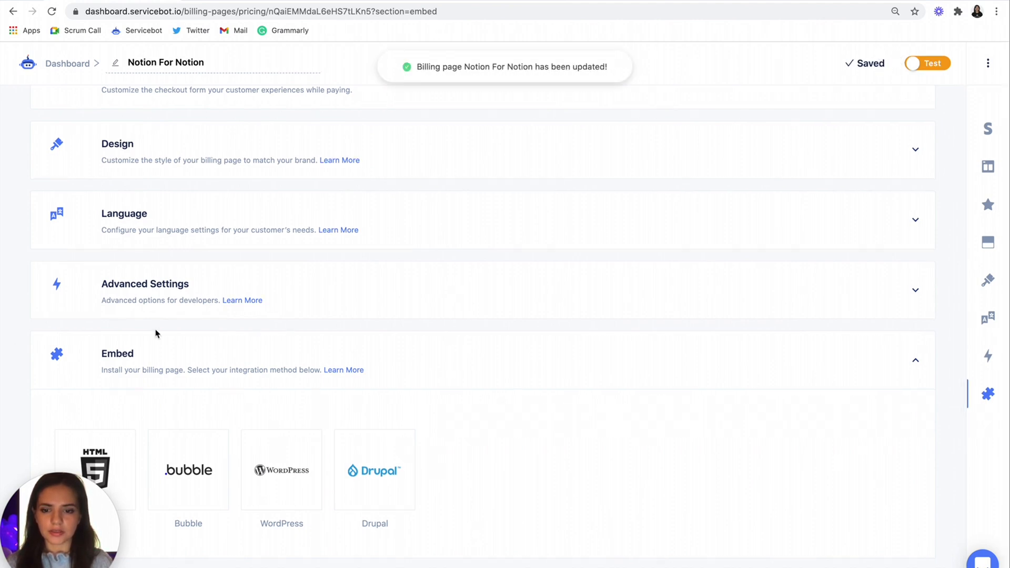
left_click(95, 468)
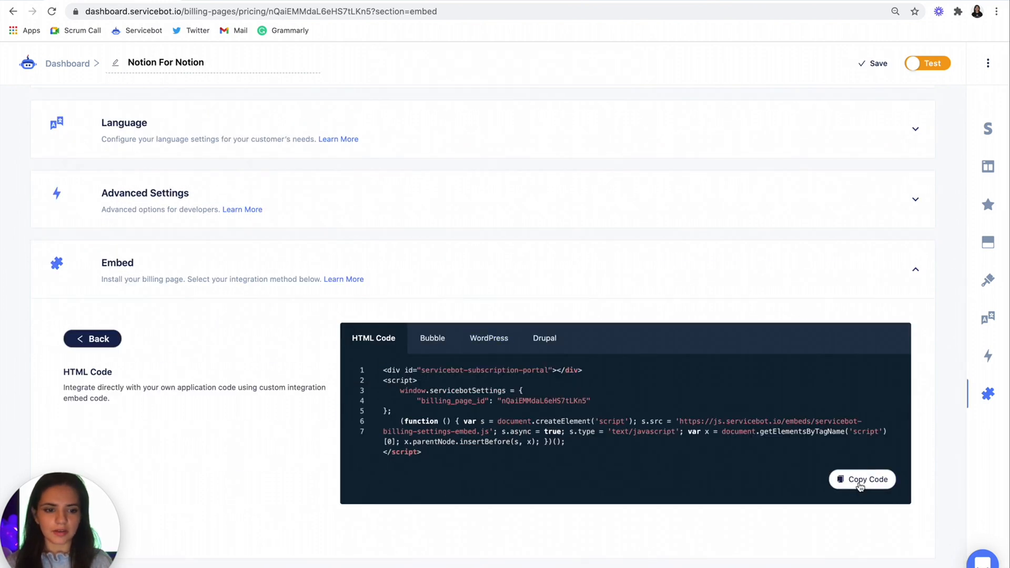
left_click(861, 479)
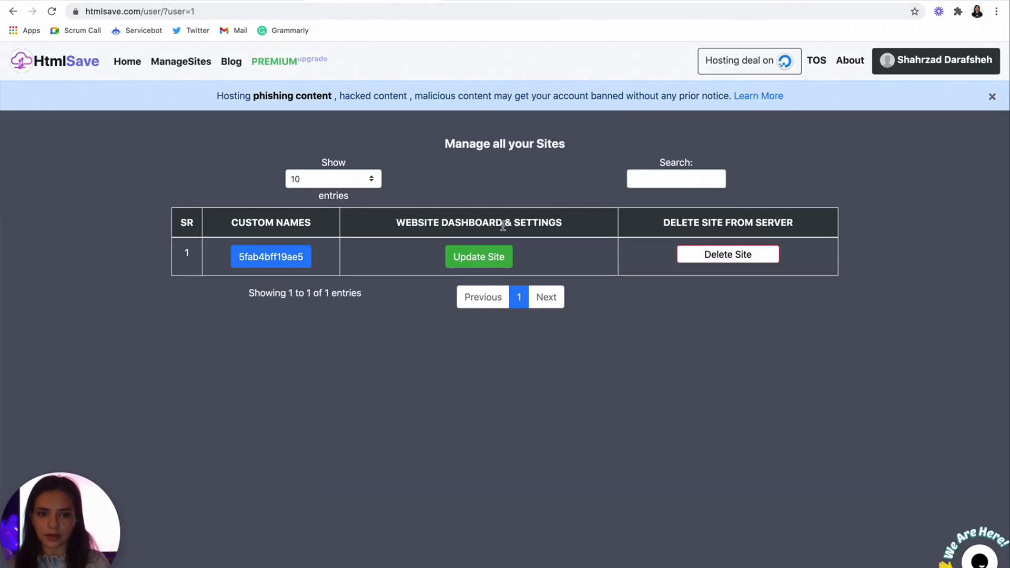
mouse_move(472, 244)
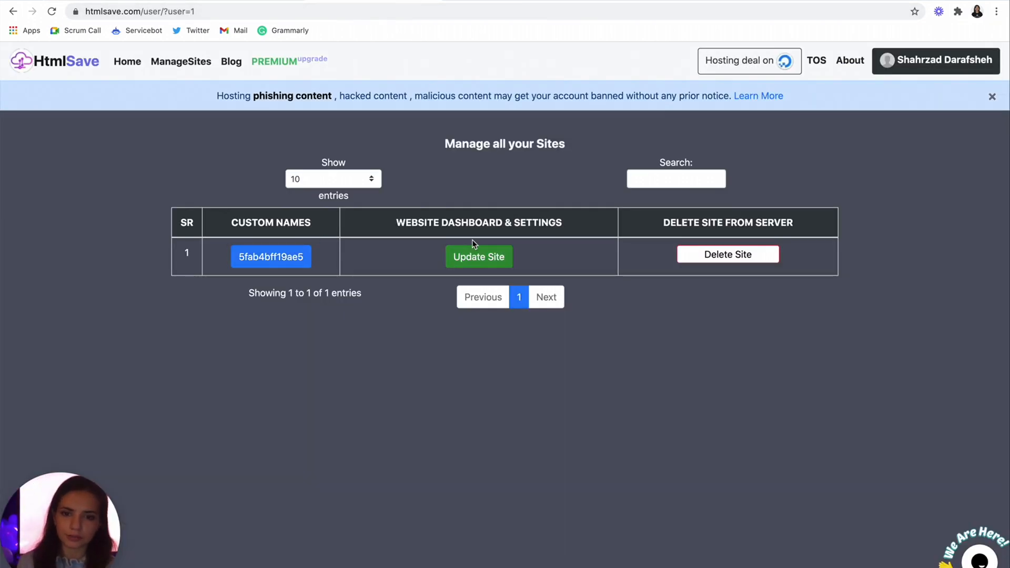
mouse_move(484, 256)
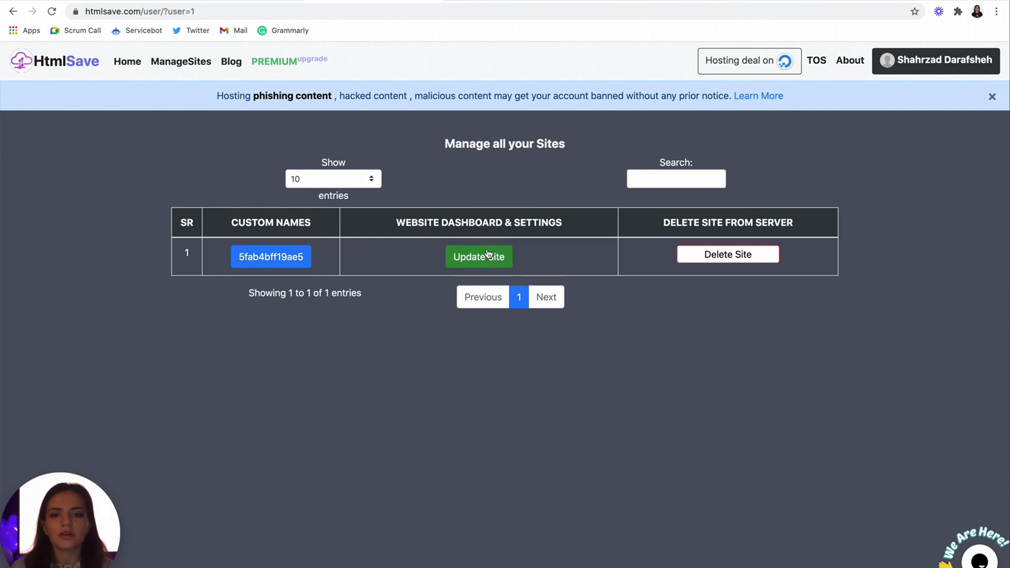
Step: Open site 5fab4bff19ae5 from HtmlSave's list of sites
left_click(479, 256)
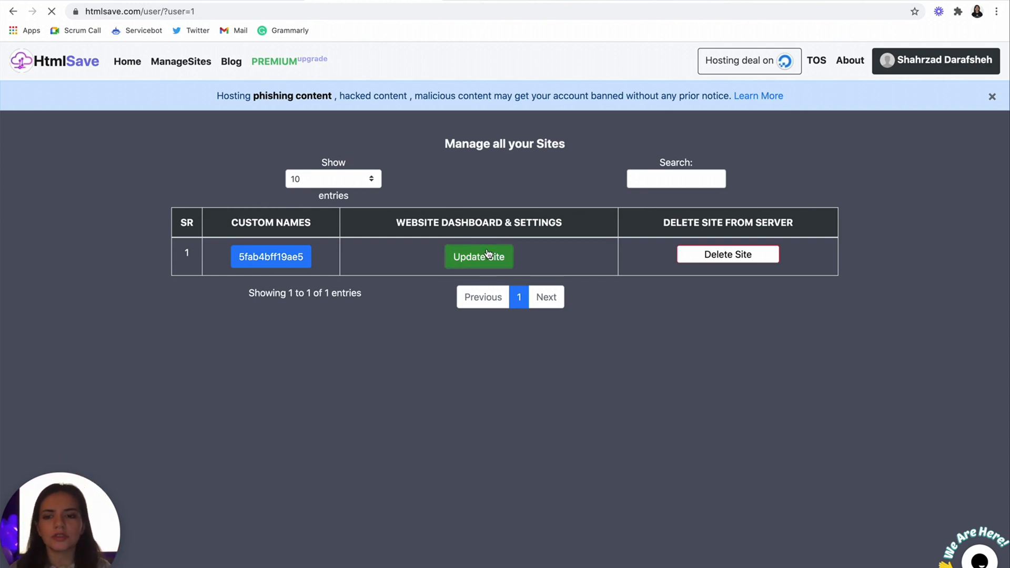
left_click(478, 256)
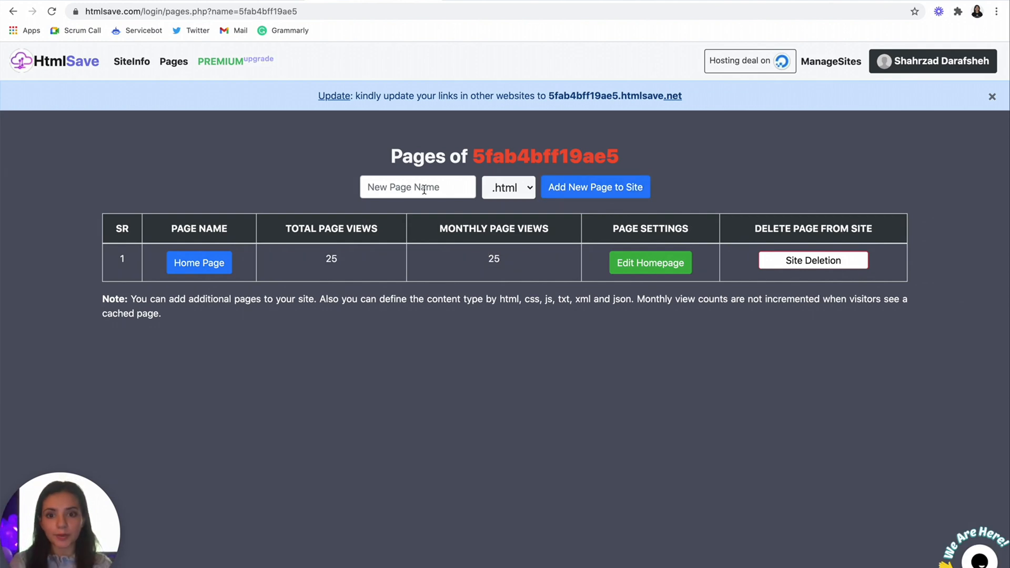
Step: Add a Pricing page to the site and open its page settings
left_click(594, 187)
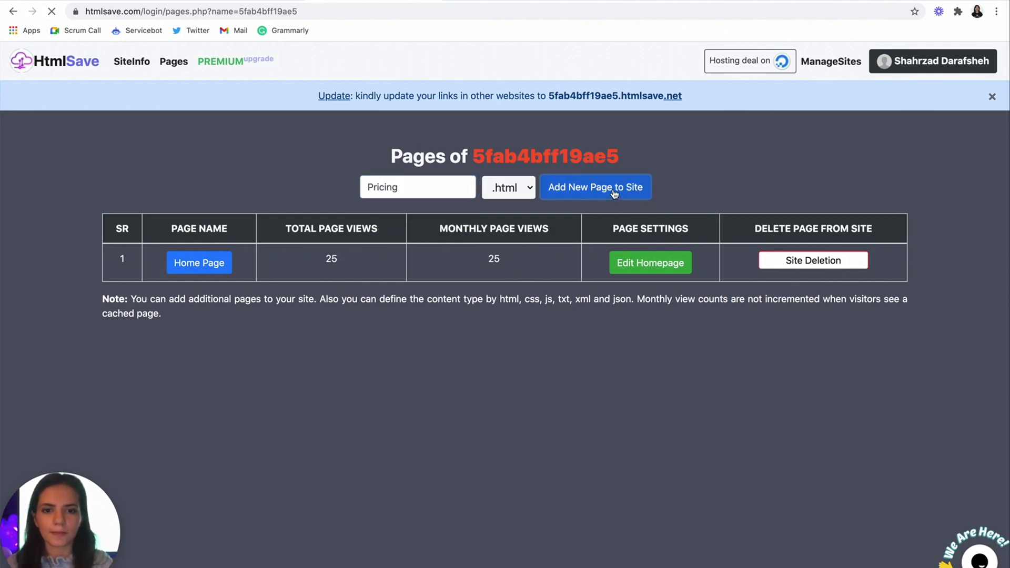
left_click(594, 187)
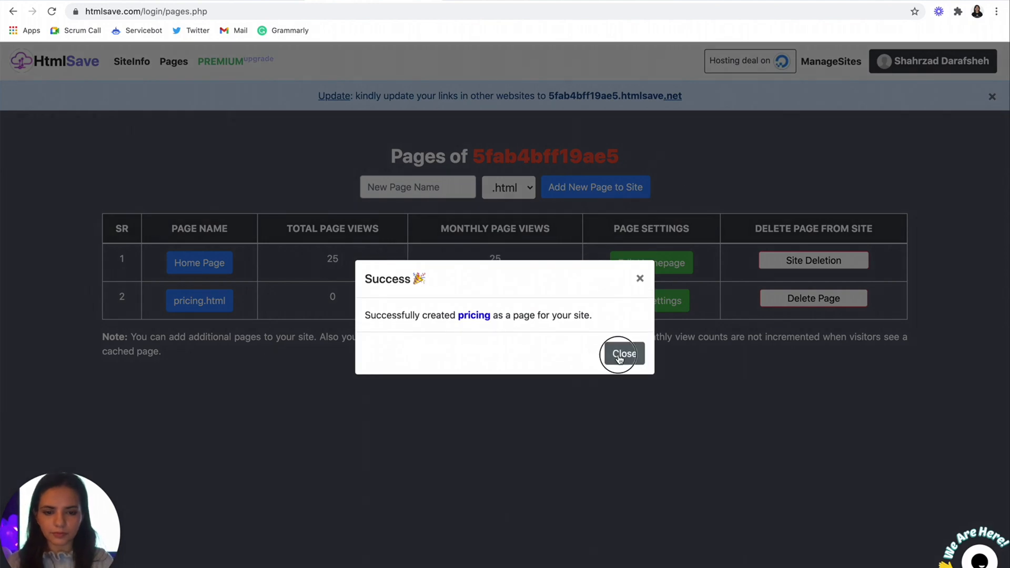
left_click(622, 353)
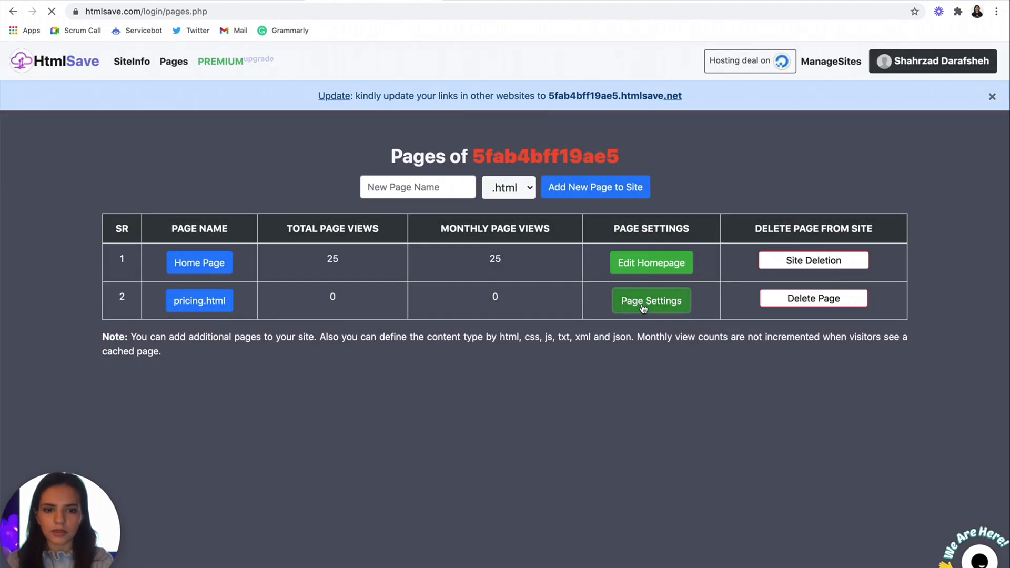
left_click(650, 300)
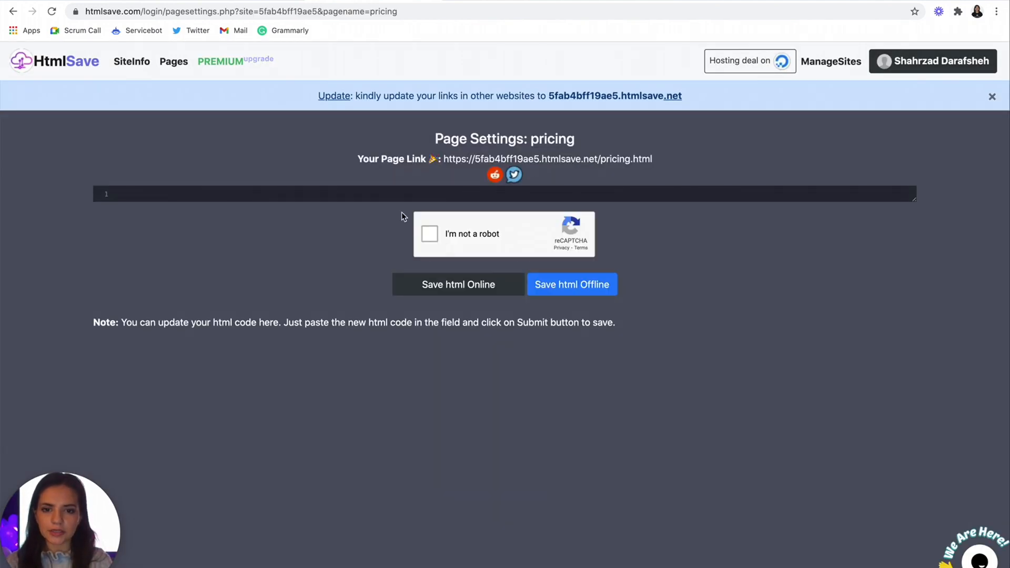
mouse_move(225, 206)
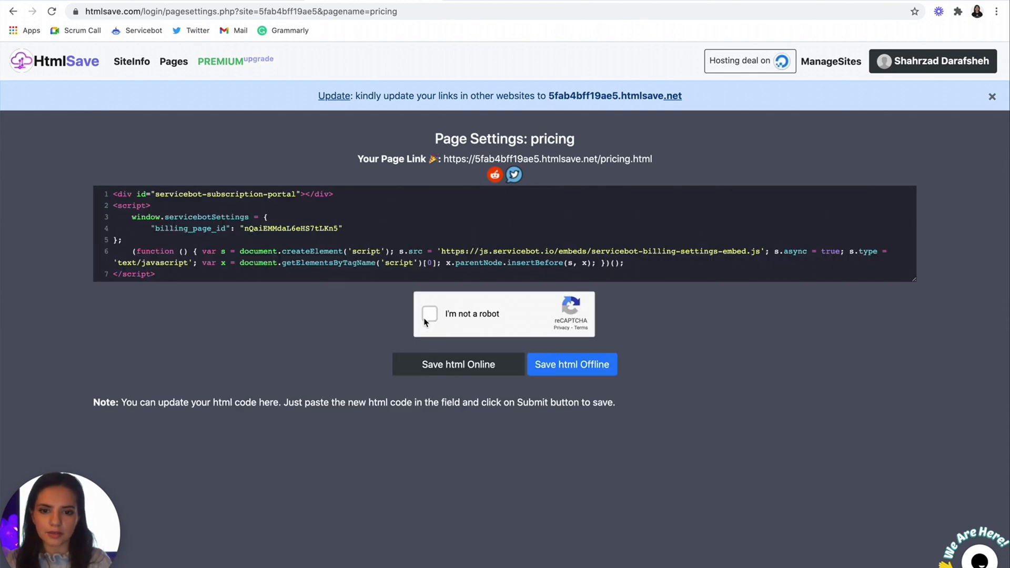
Step: Save the pasted Servicebot embed code to the pricing page online
left_click(429, 313)
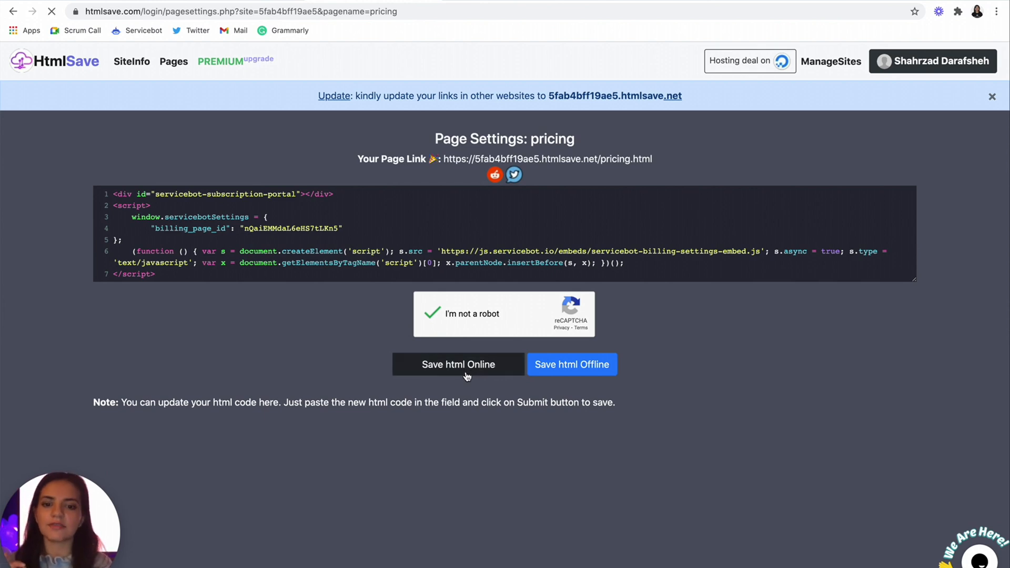
left_click(458, 363)
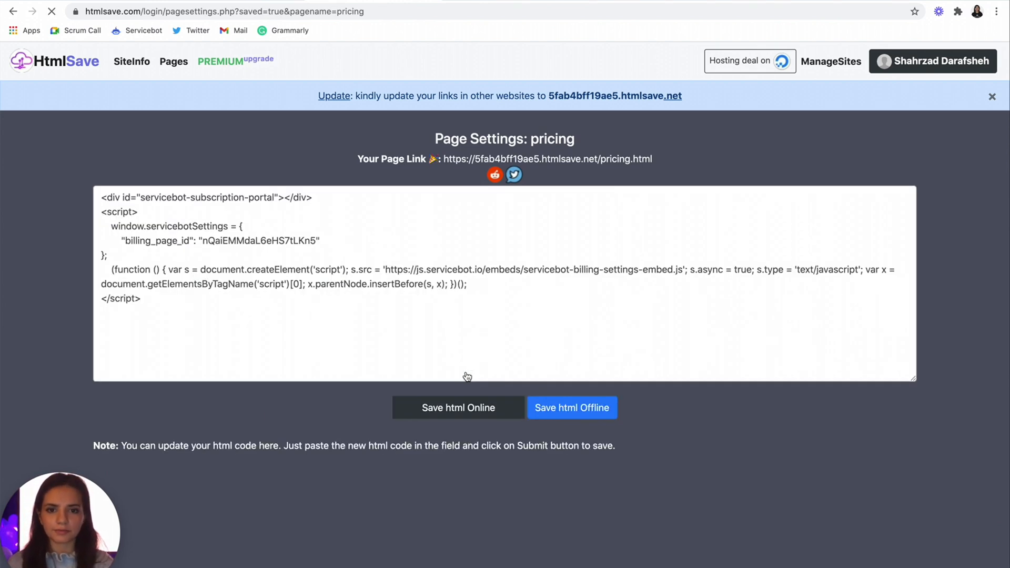
left_click(458, 407)
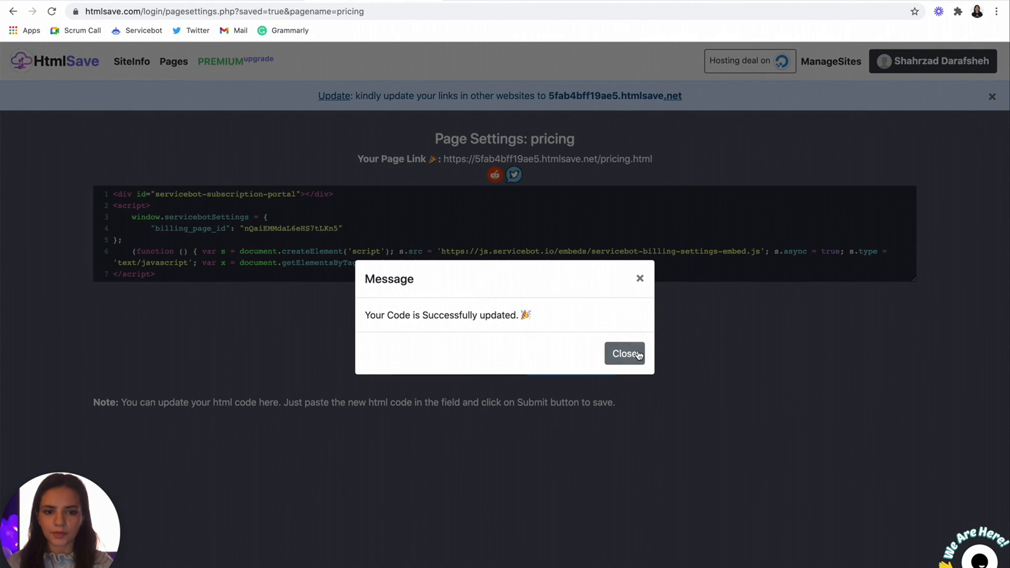
left_click(623, 353)
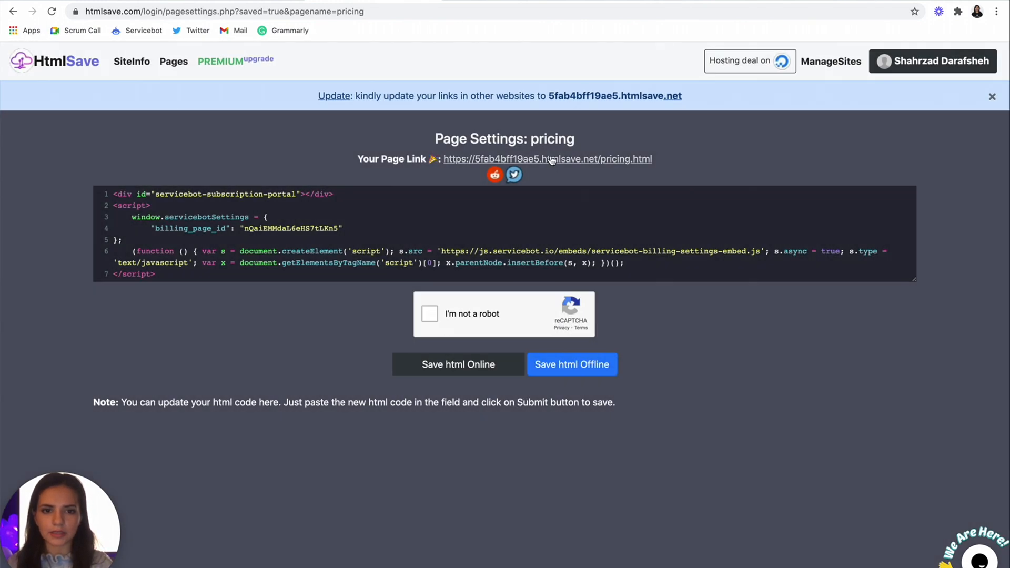
Step: On the hosted pricing page, preview the Enterprise plan's signup confirmation, then close it
left_click(548, 158)
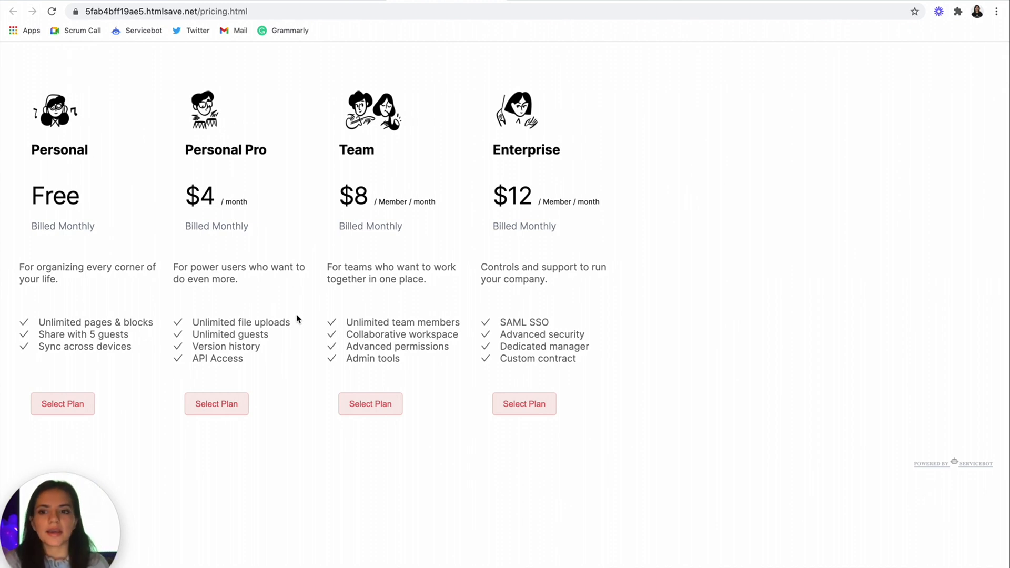
mouse_move(603, 505)
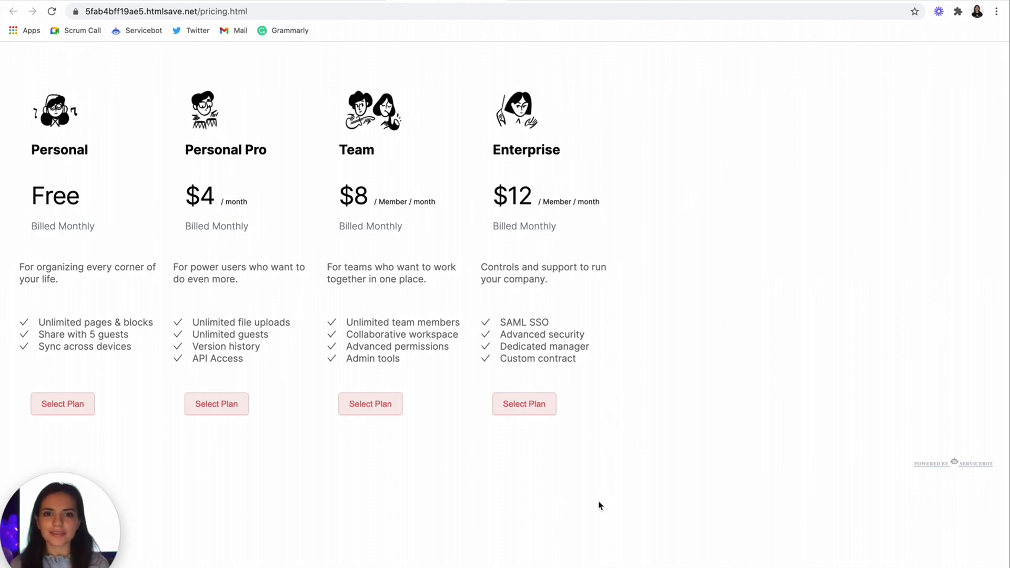
left_click(524, 403)
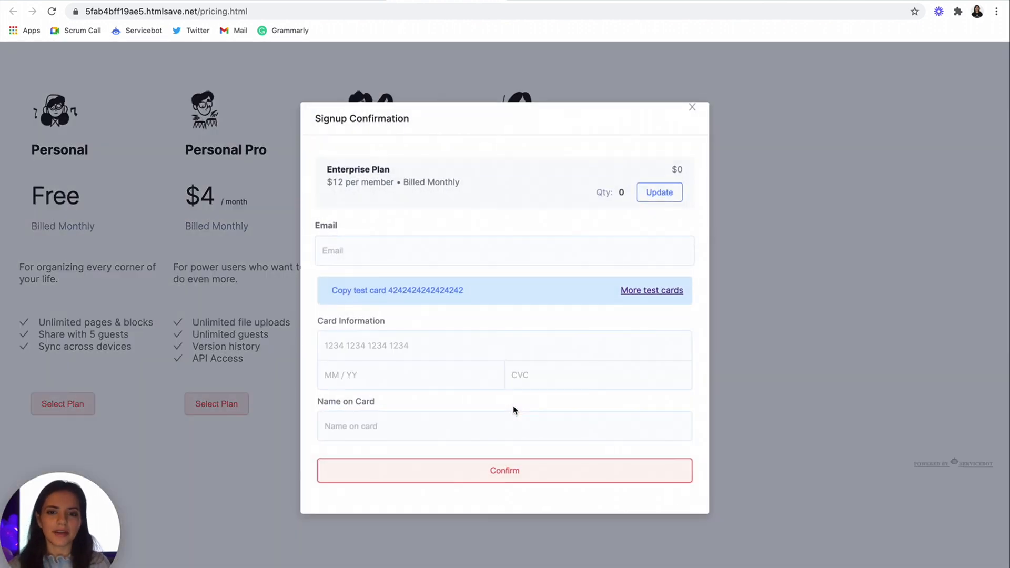
left_click(658, 192)
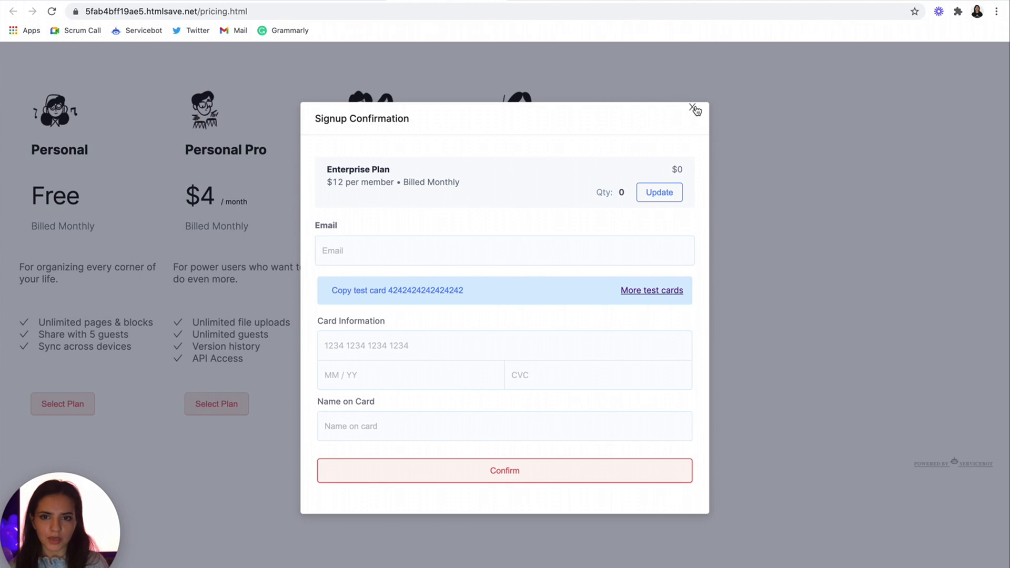
left_click(694, 107)
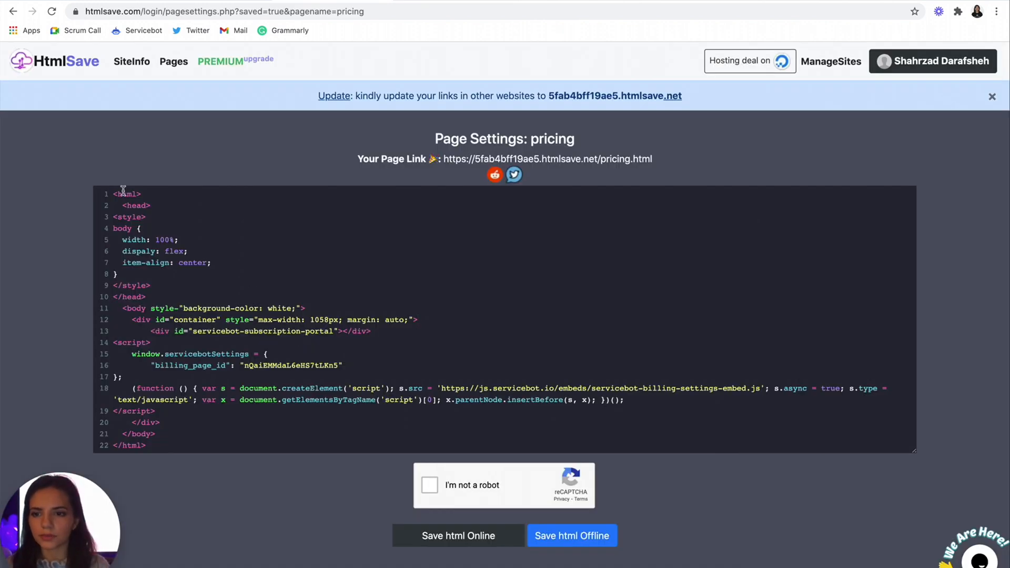
mouse_move(135, 230)
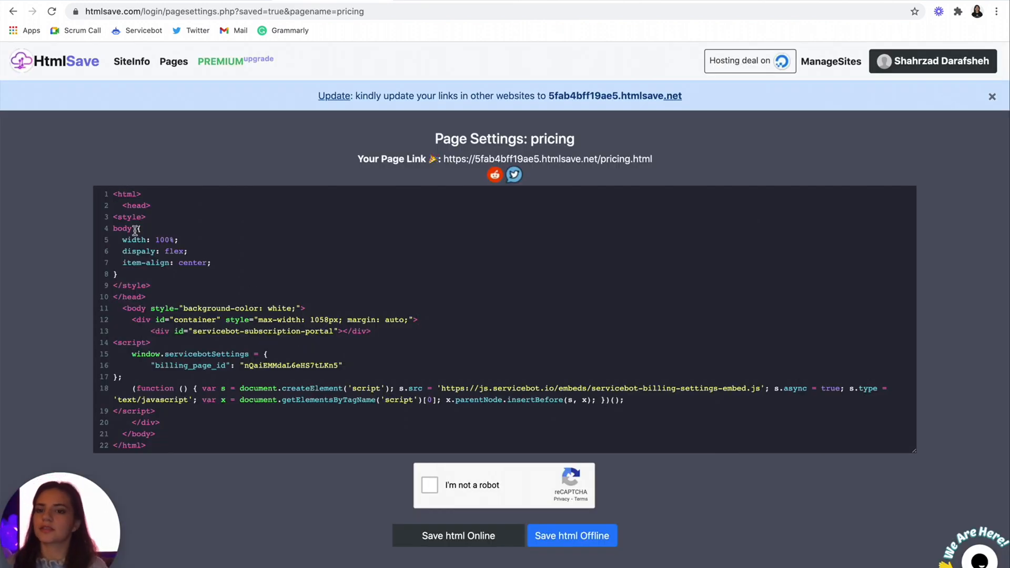
Step: Pass the reCAPTCHA, save the centering pricing page HTML online, and dismiss the success message
left_click(418, 319)
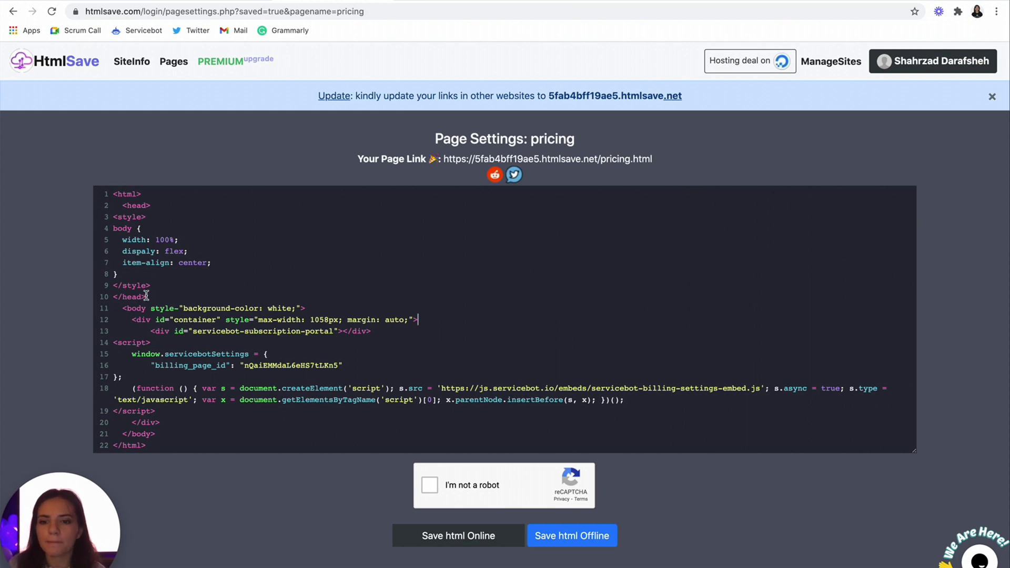
mouse_move(309, 296)
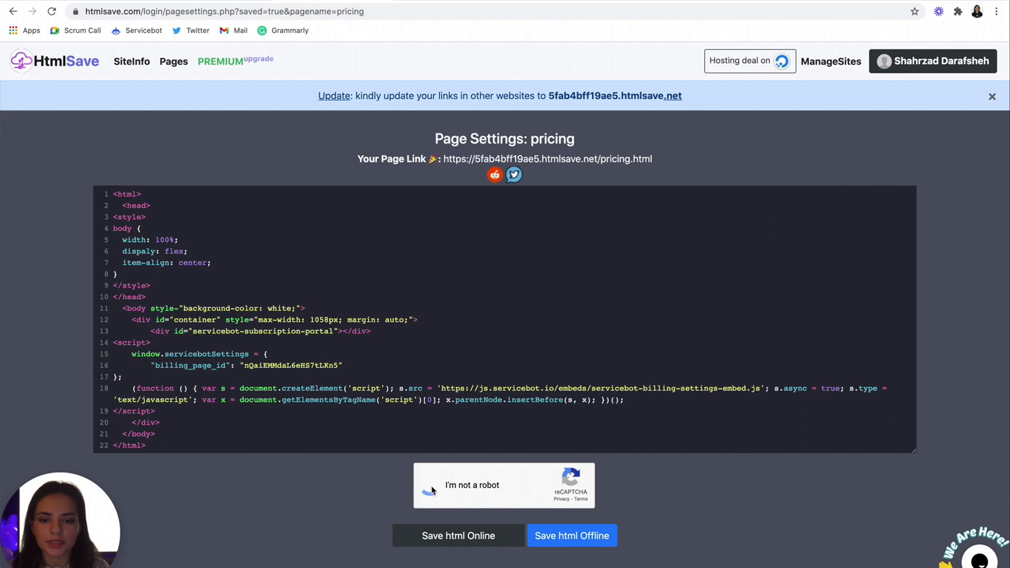
left_click(432, 485)
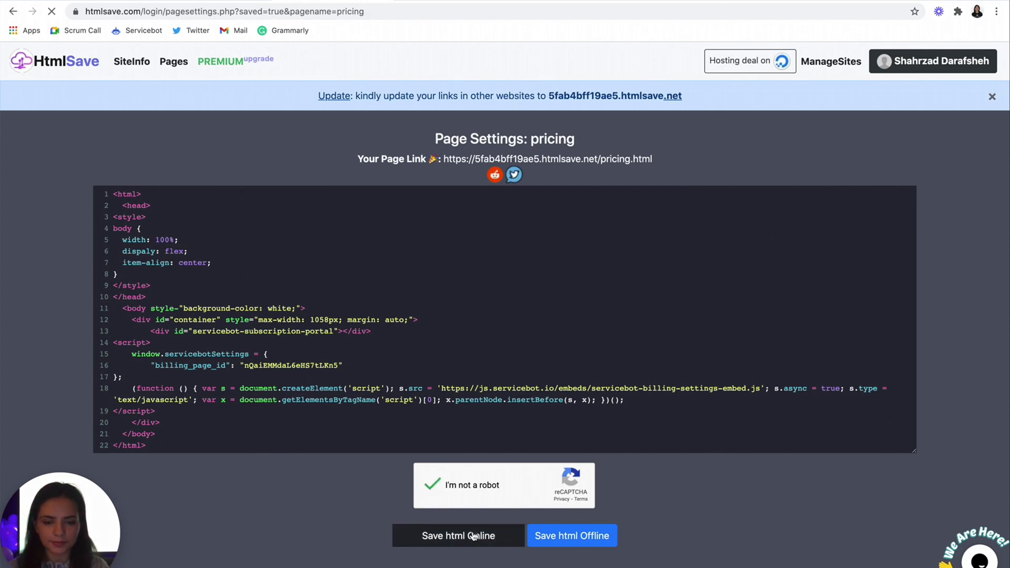
left_click(458, 535)
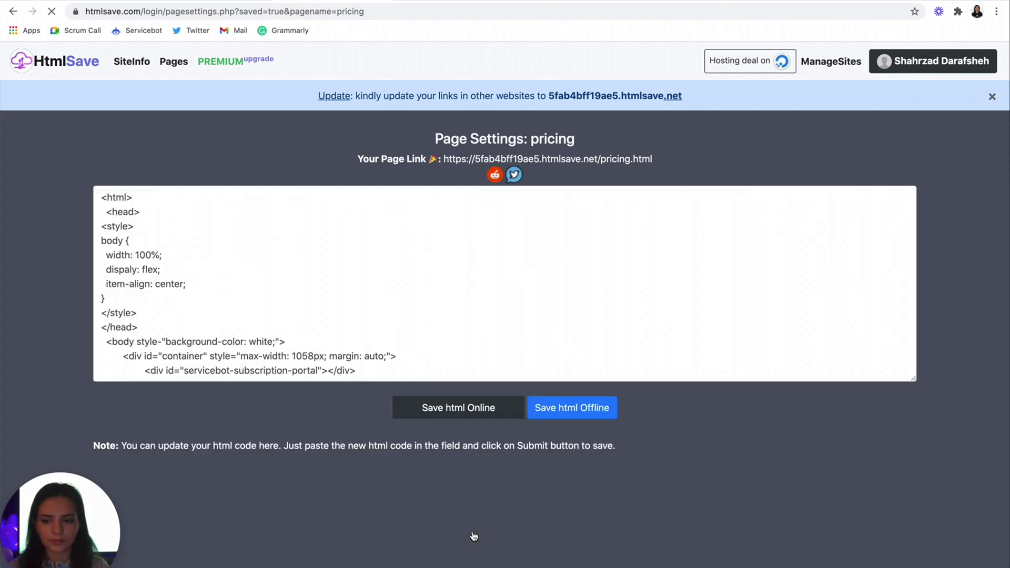
left_click(458, 407)
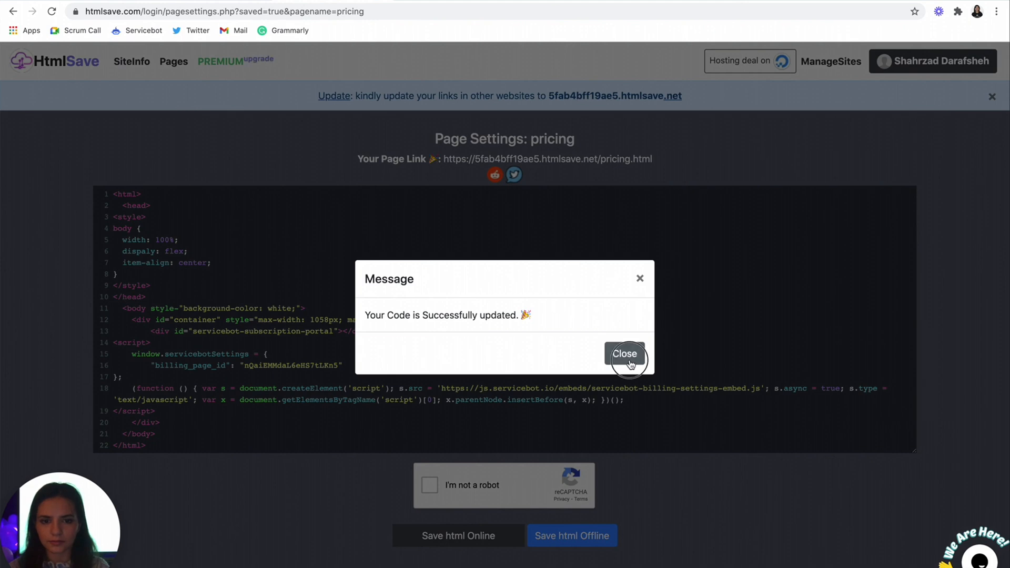
left_click(623, 353)
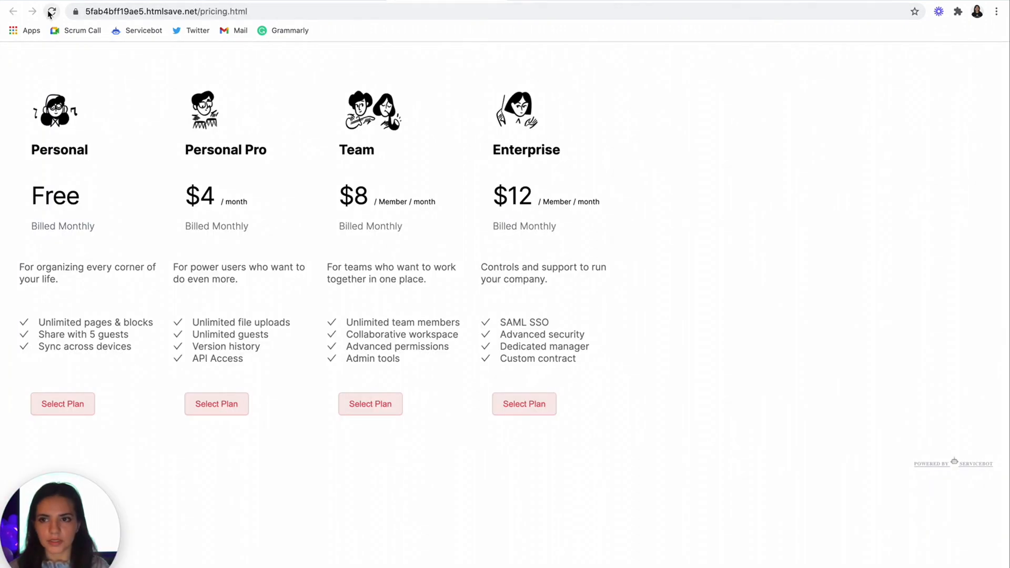
Step: Reload the hosted pricing.html page to see the updated layout
left_click(51, 12)
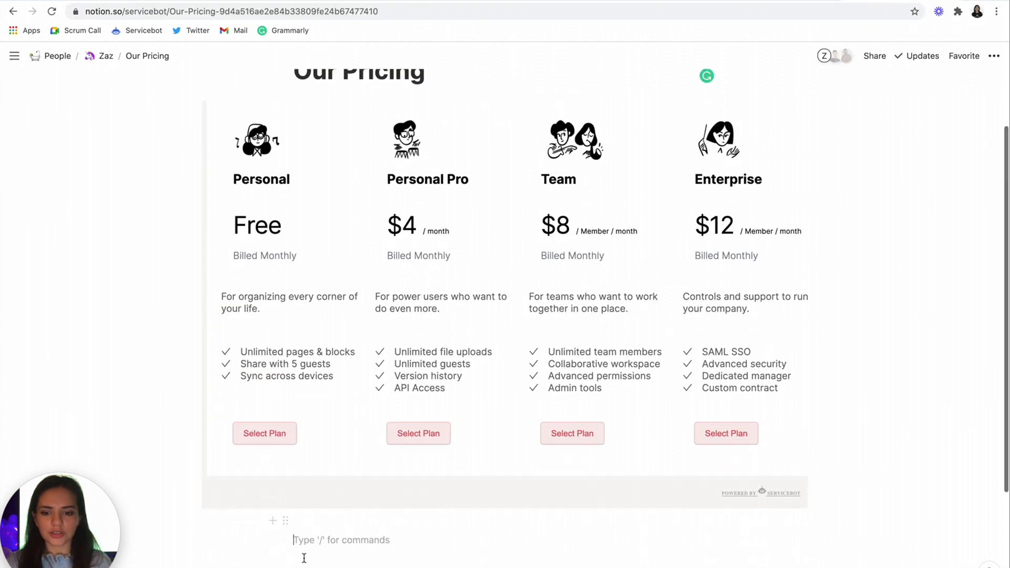
Step: Replace the Notion embed block with the HtmlSave pricing.html link
scroll("up", 3)
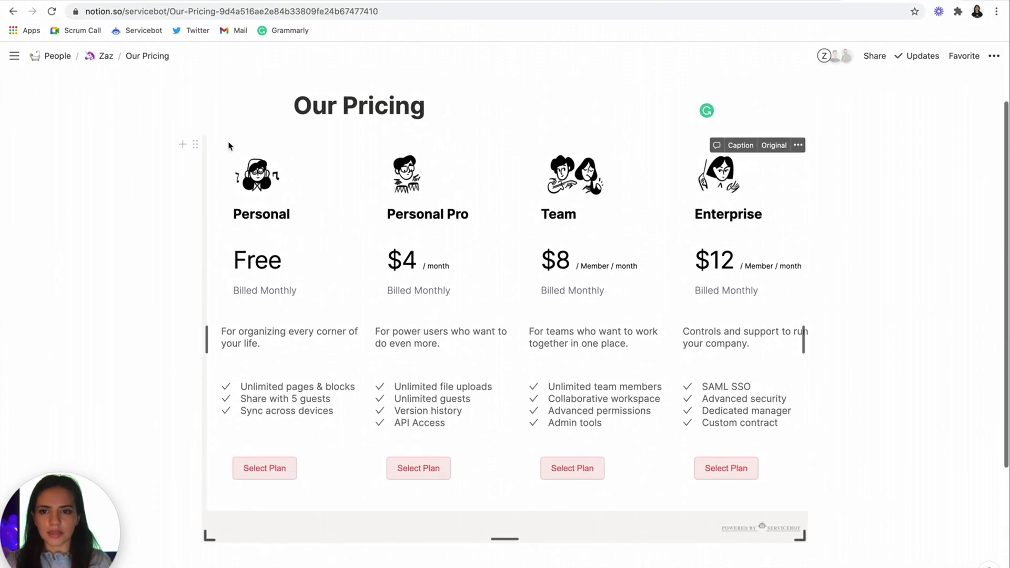
left_click(798, 145)
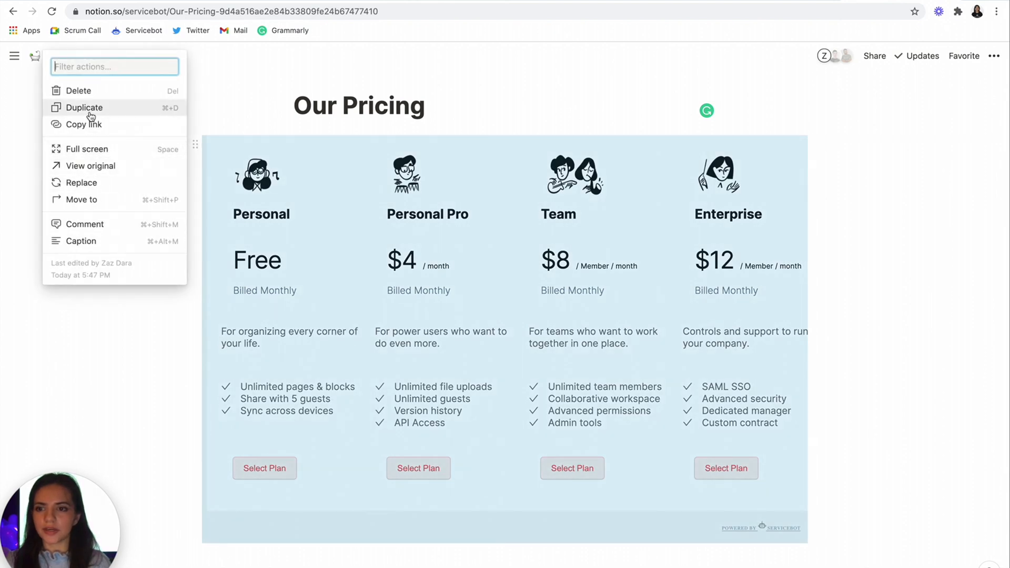
left_click(81, 90)
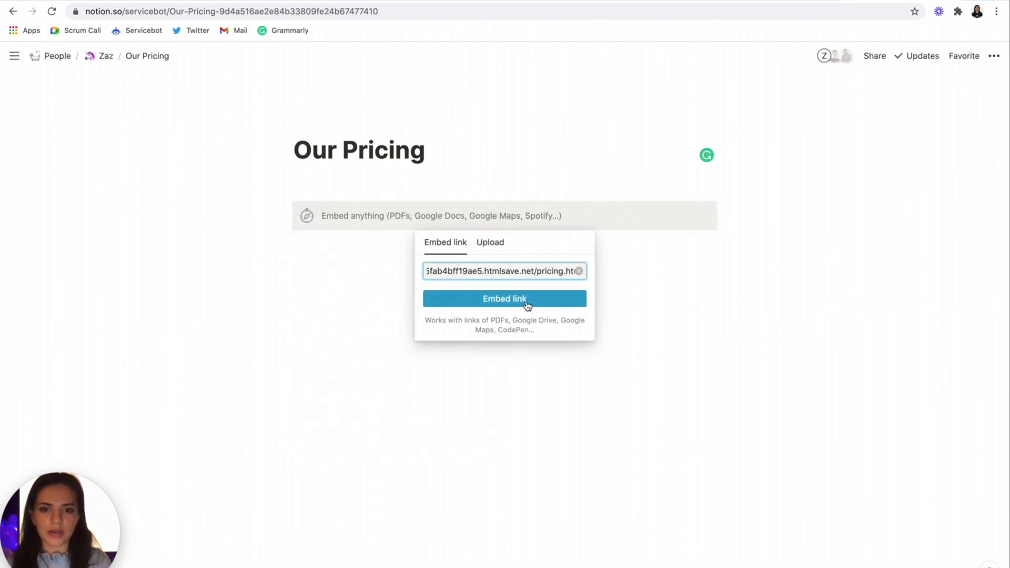
left_click(504, 298)
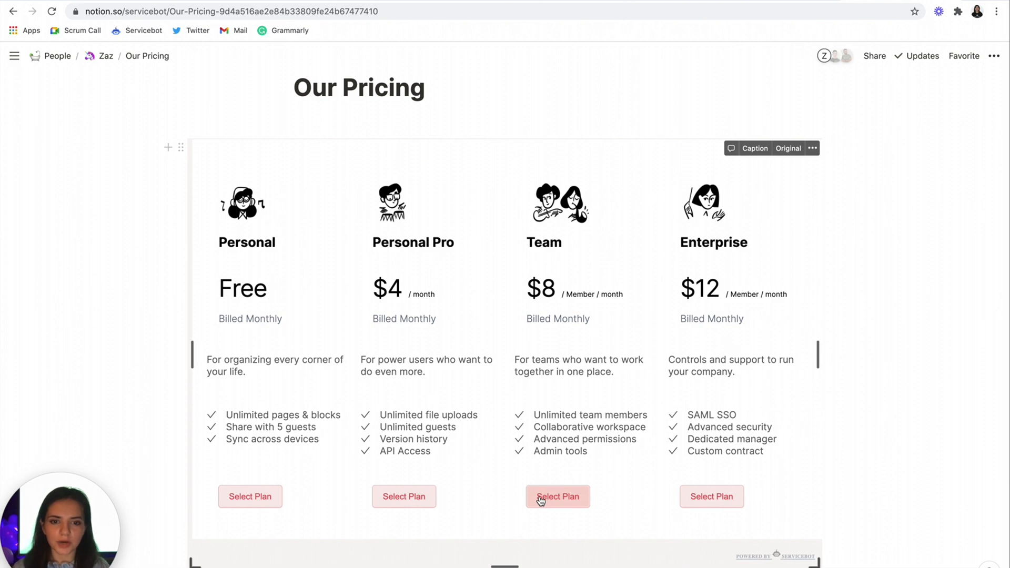
Step: Submit a test Team plan signup for one member using test card details
left_click(557, 496)
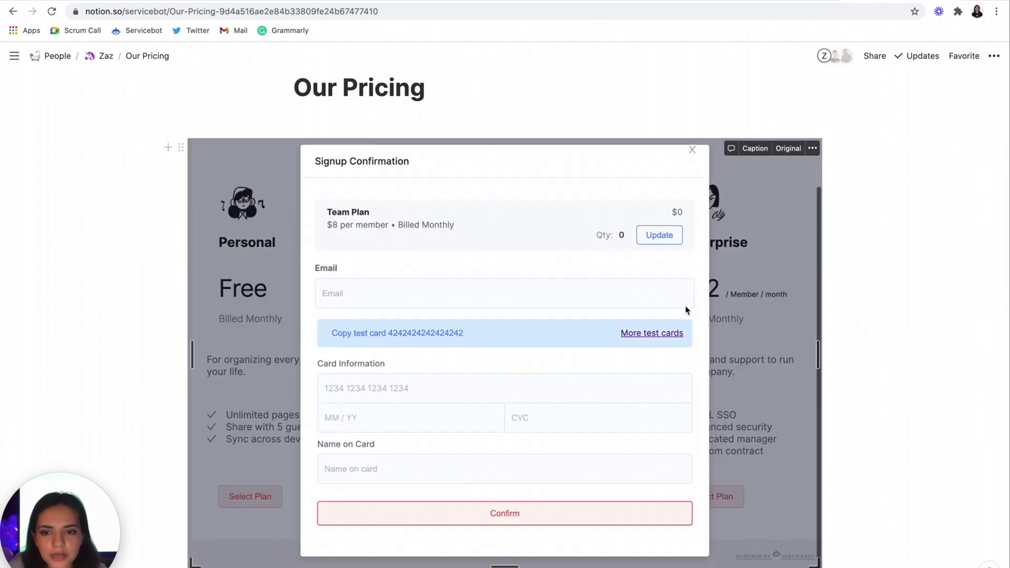
left_click(658, 234)
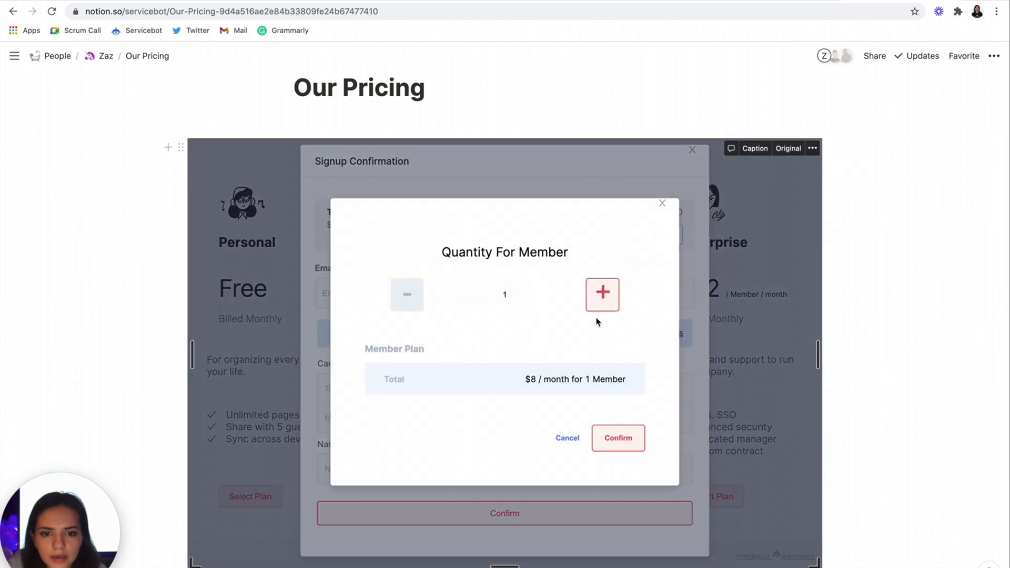
left_click(616, 438)
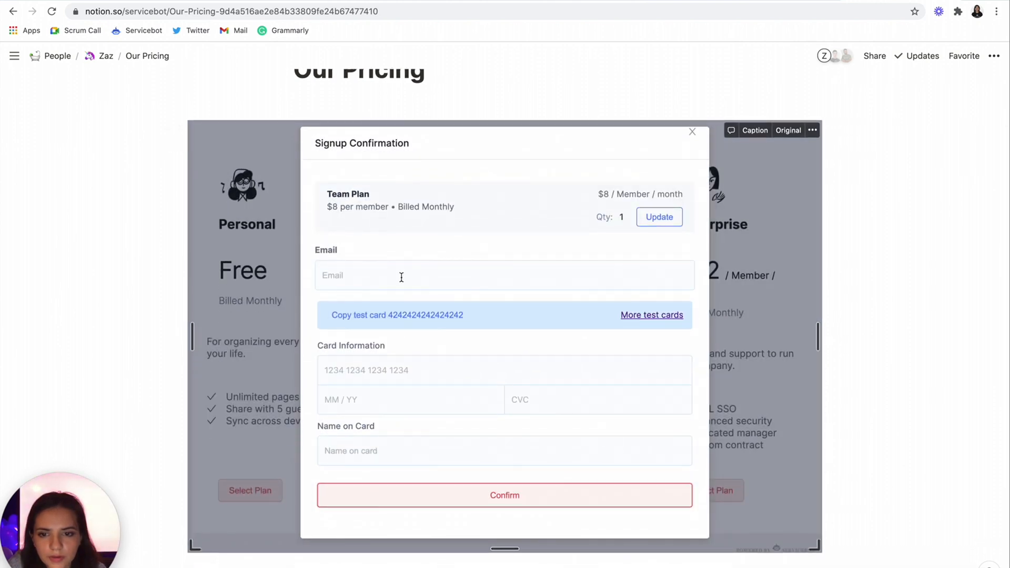
left_click(504, 494)
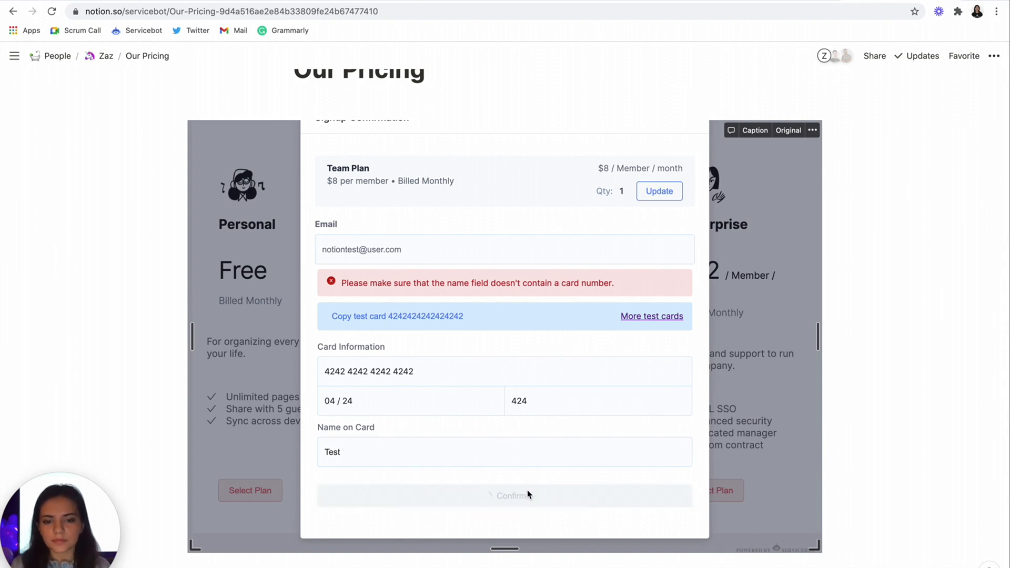
left_click(504, 495)
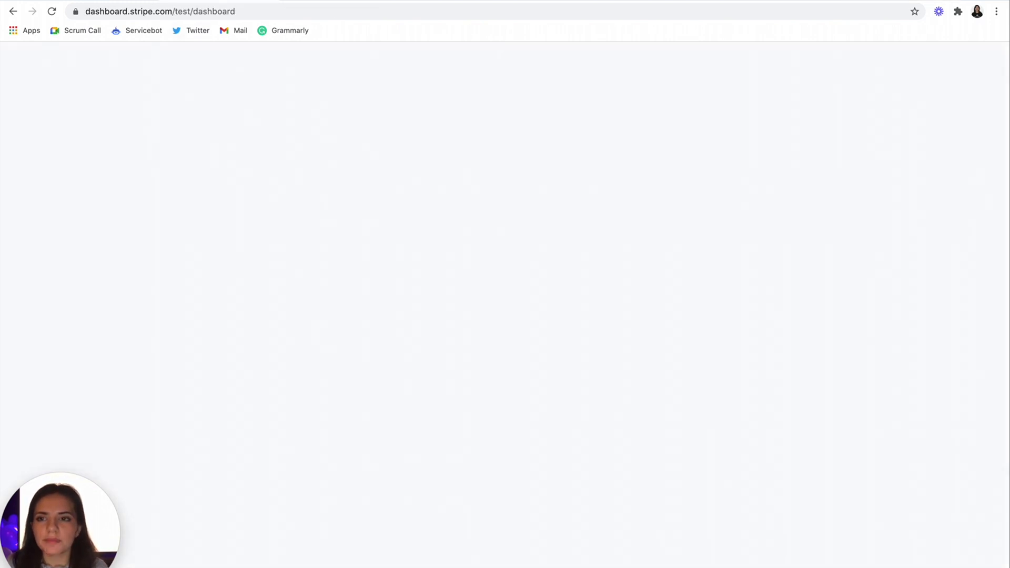
left_click(58, 155)
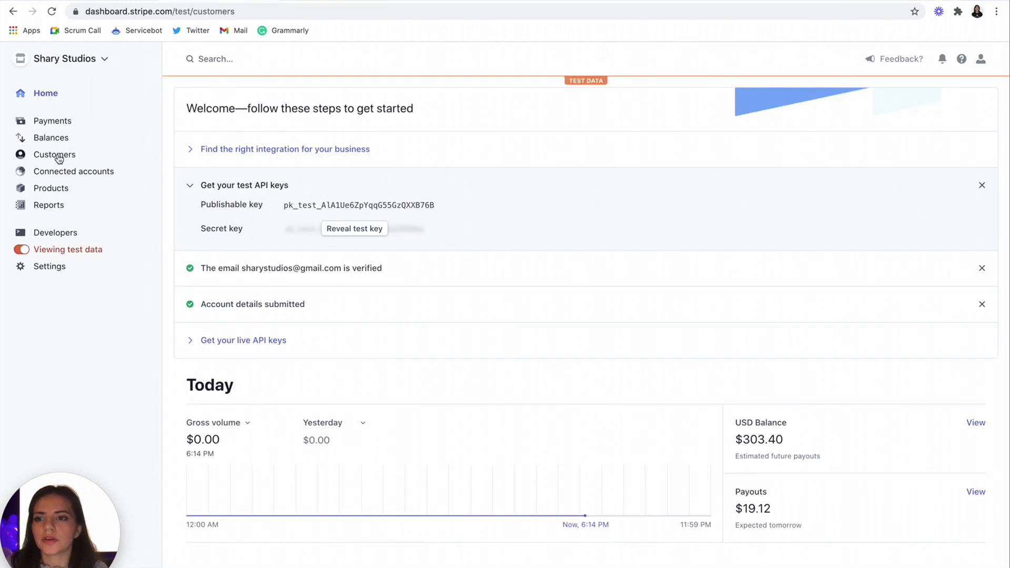
left_click(55, 154)
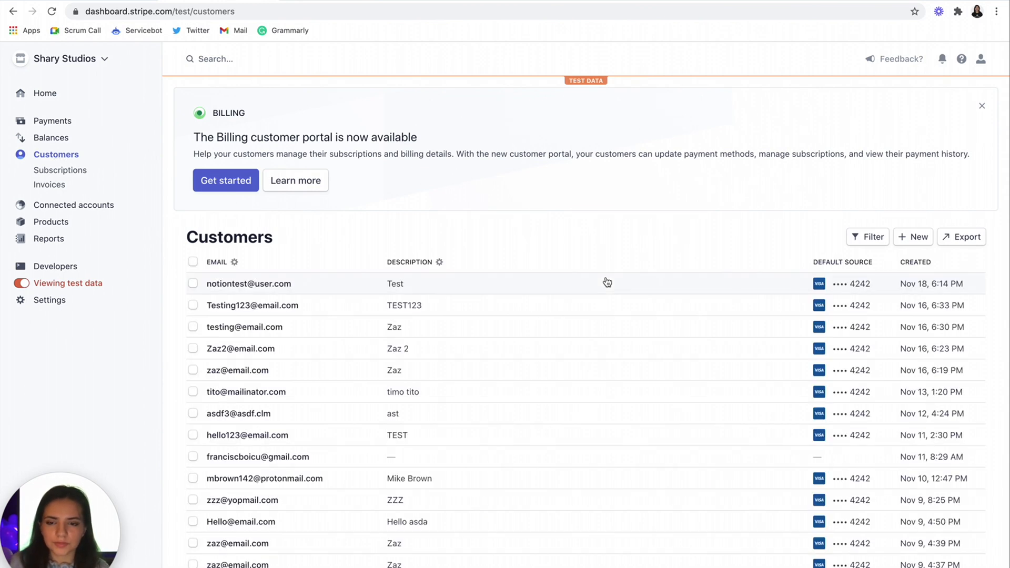